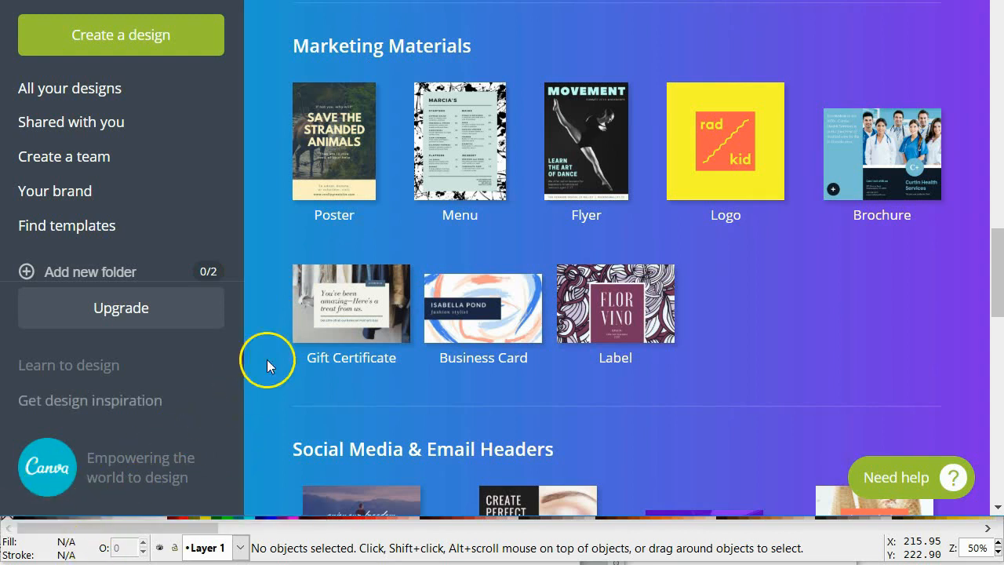
mouse_move(358, 204)
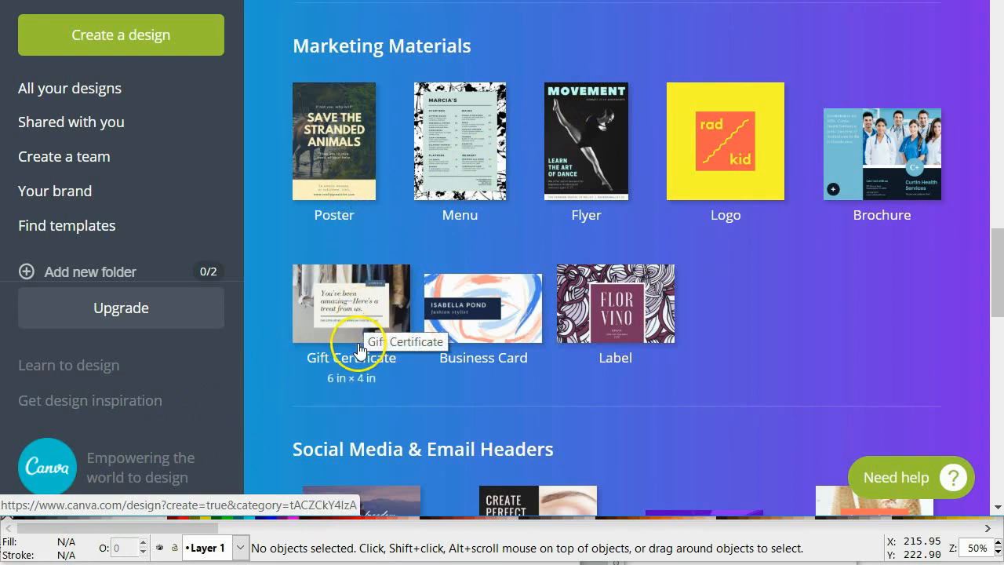
mouse_move(763, 295)
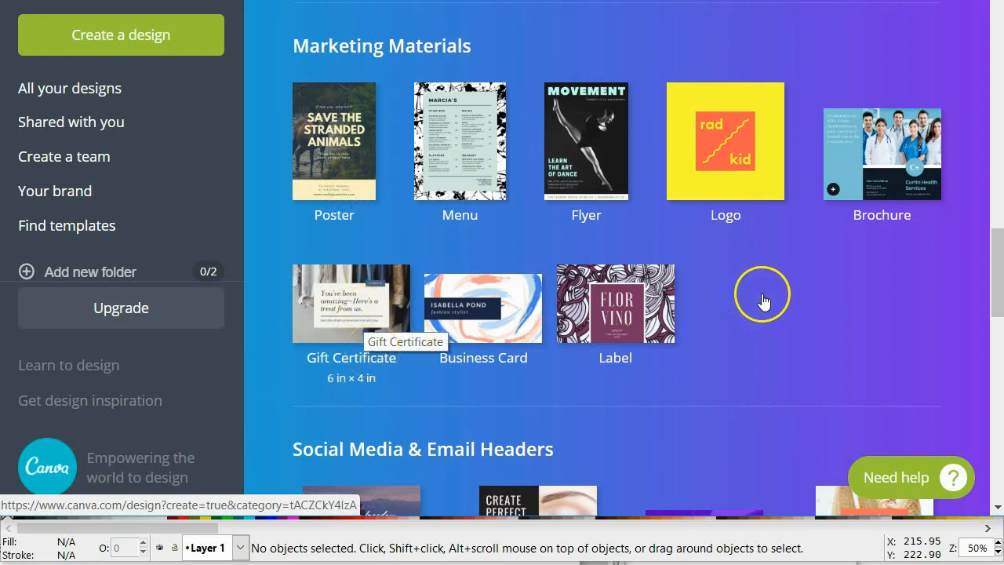
mouse_move(750, 282)
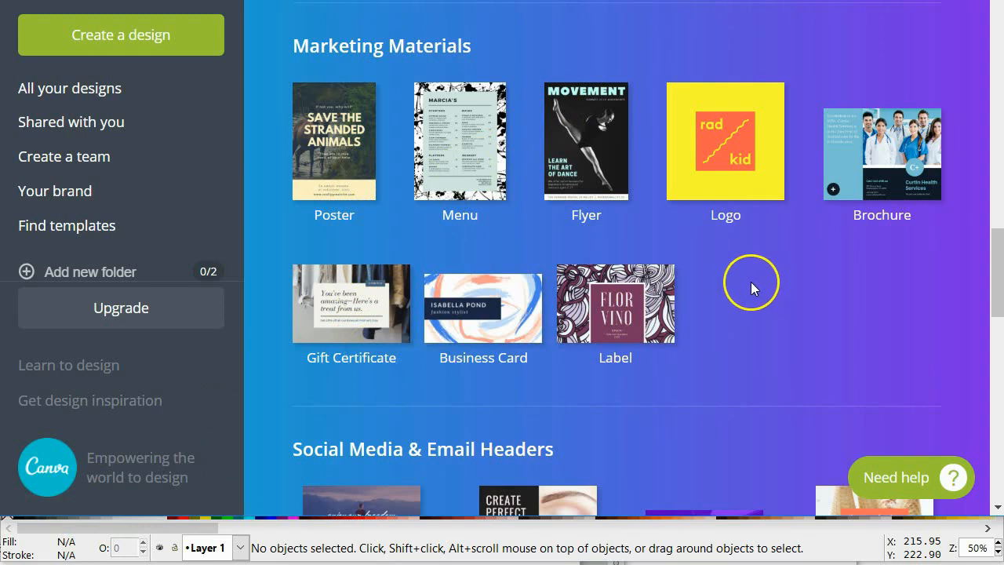
Scroll the Canva home design types down to reach Logo and start a new blank square design.
scroll("down", 3)
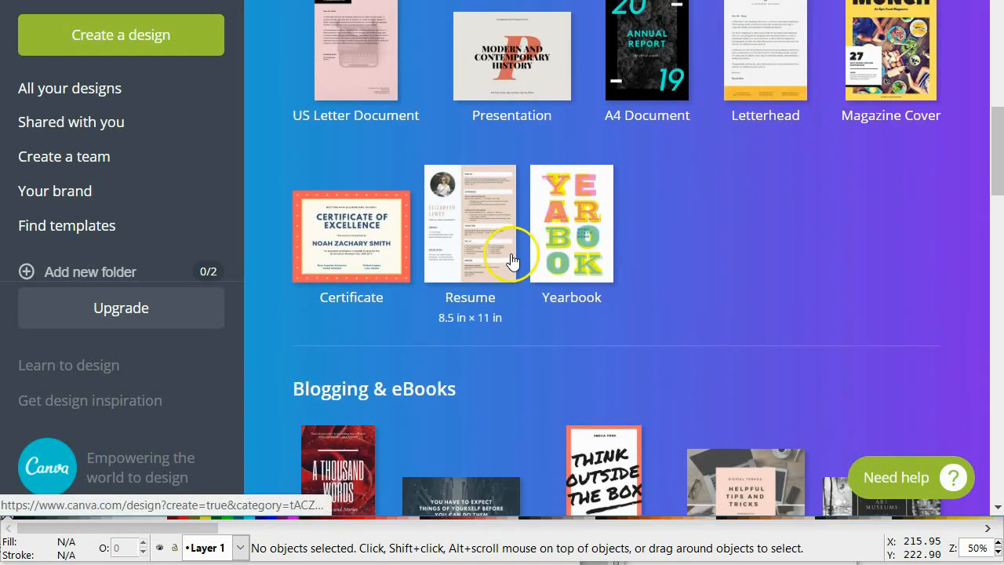
scroll("down", 3)
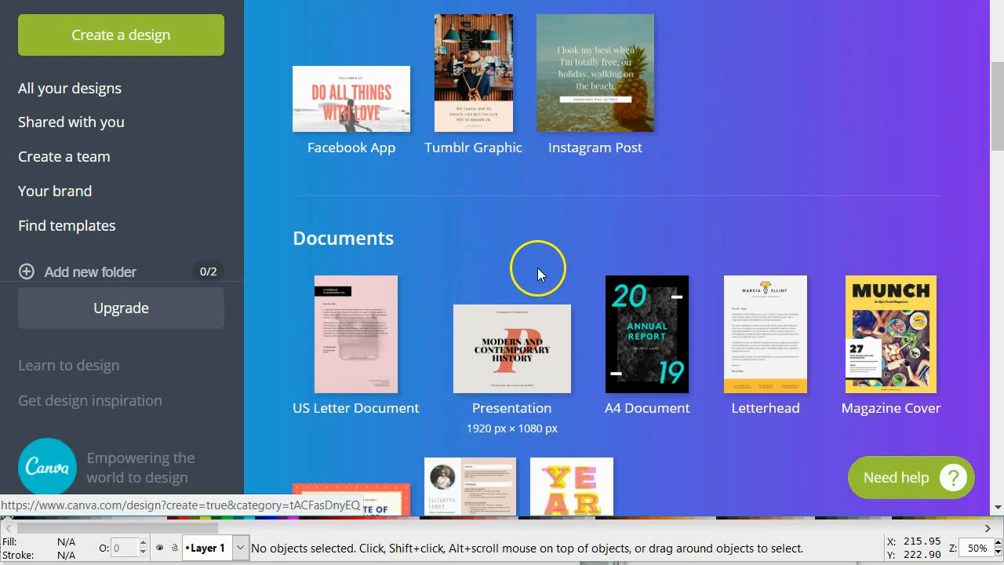
scroll("down", 3)
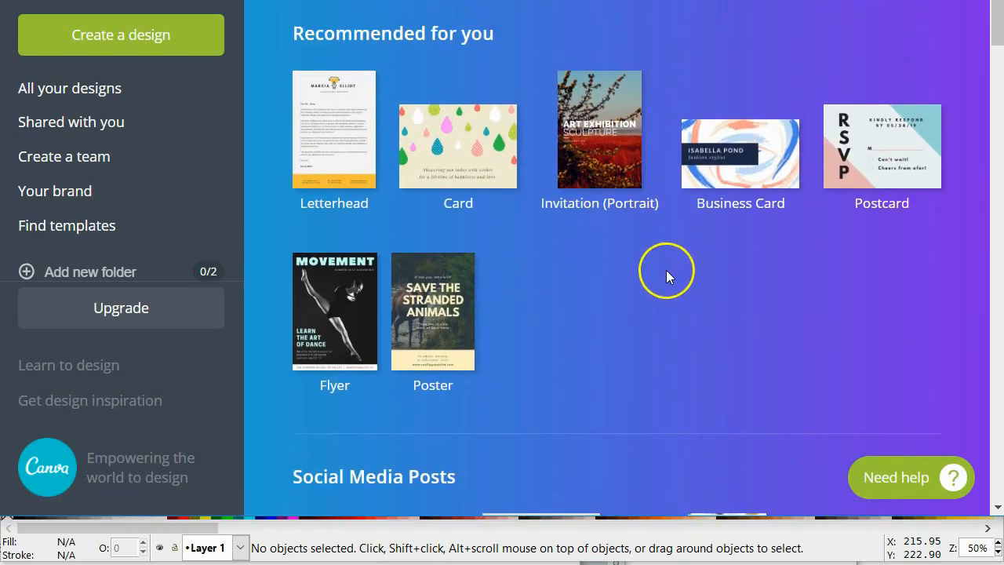
scroll("down", 3)
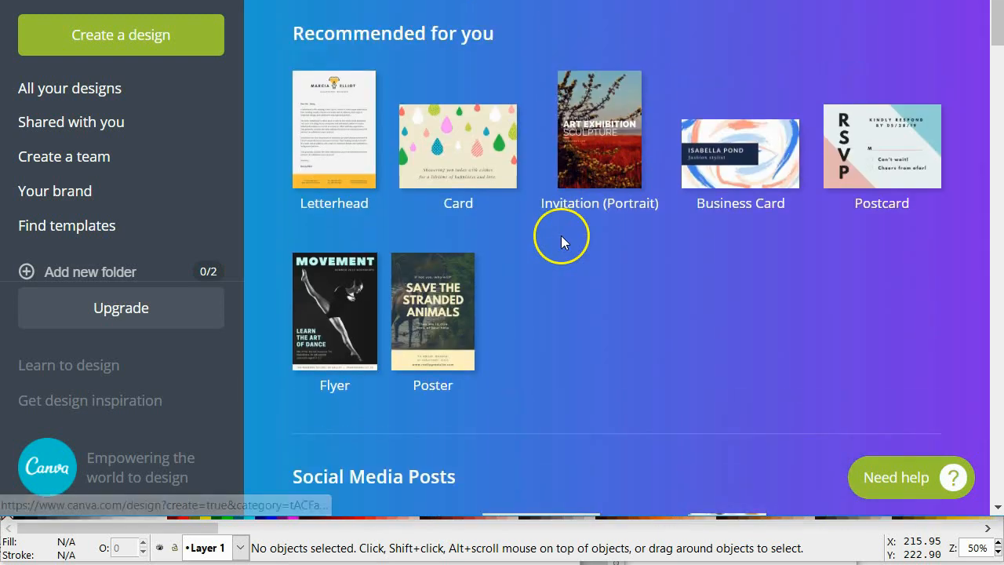
mouse_move(373, 127)
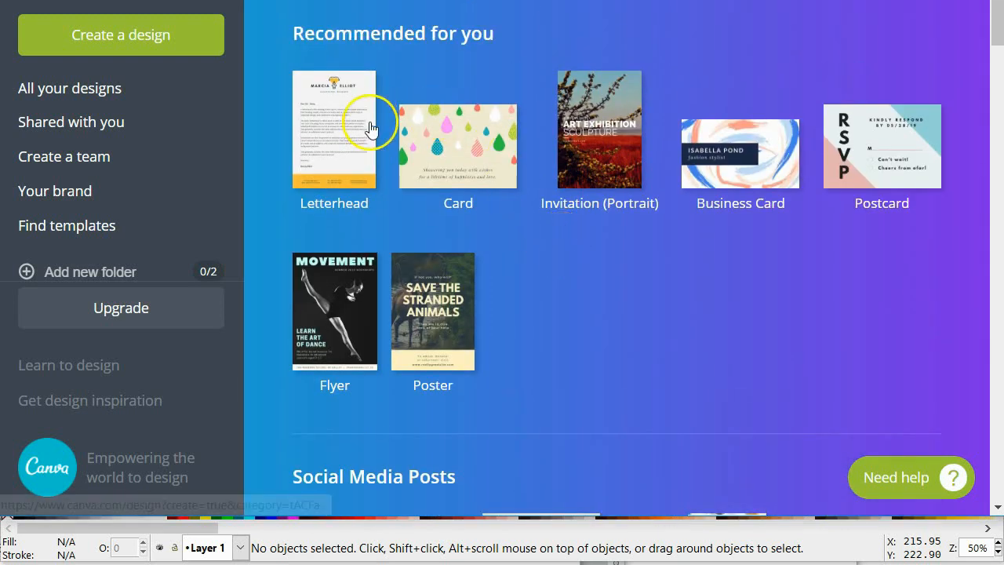
mouse_move(496, 147)
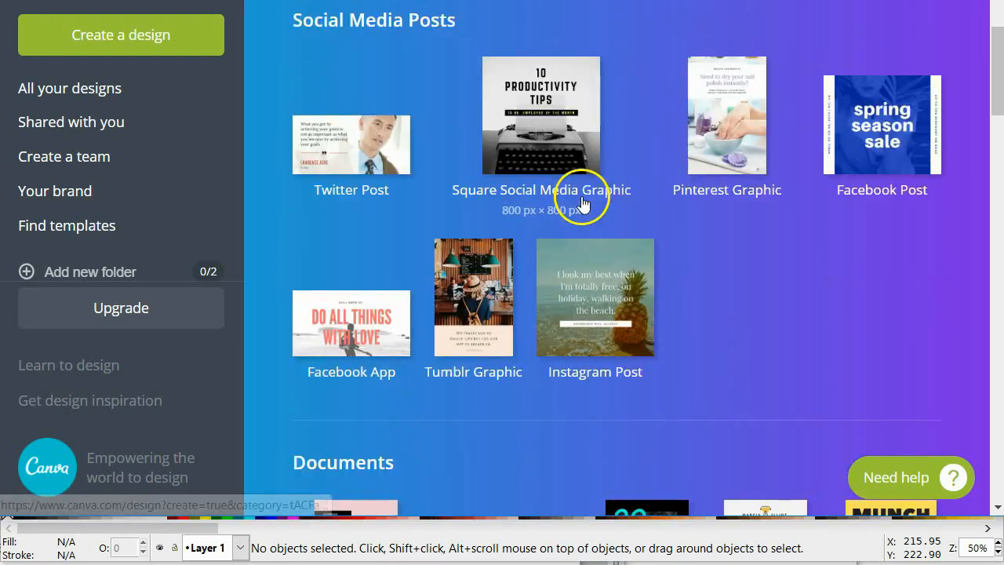
scroll("down", 3)
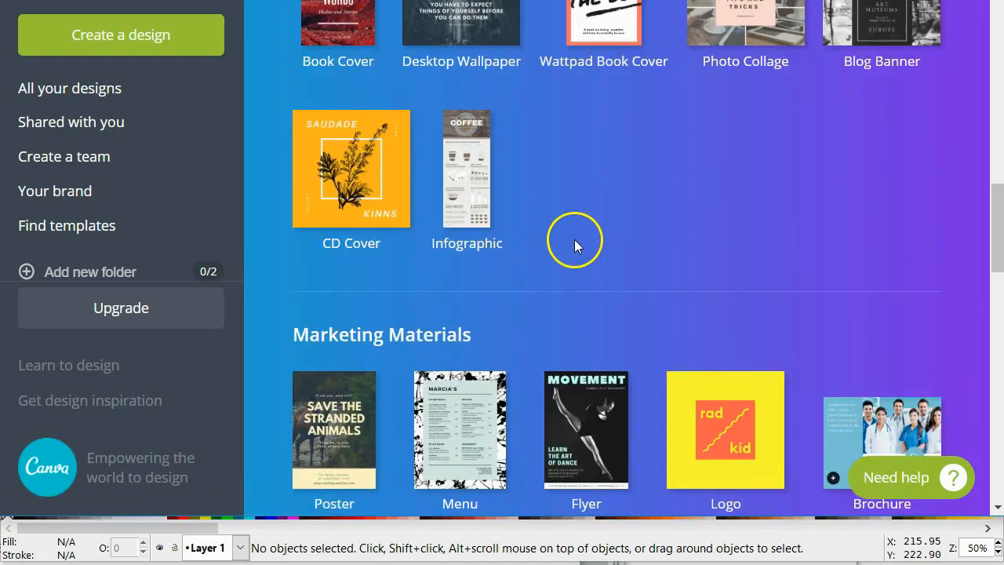
scroll("down", 3)
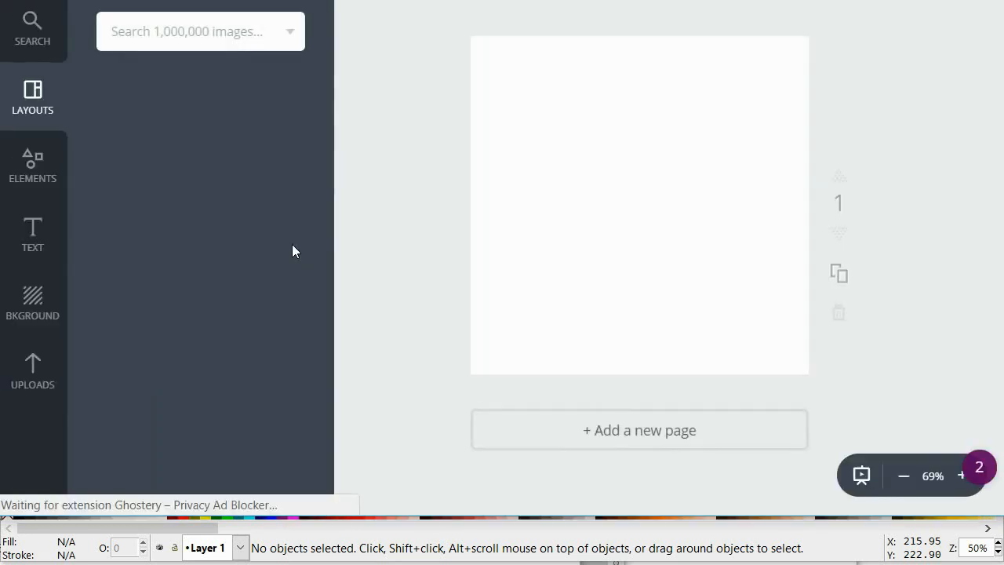
Show the Layouts panel with free logo layouts like WINGFI and The Mixologist beside the blank page.
left_click(32, 97)
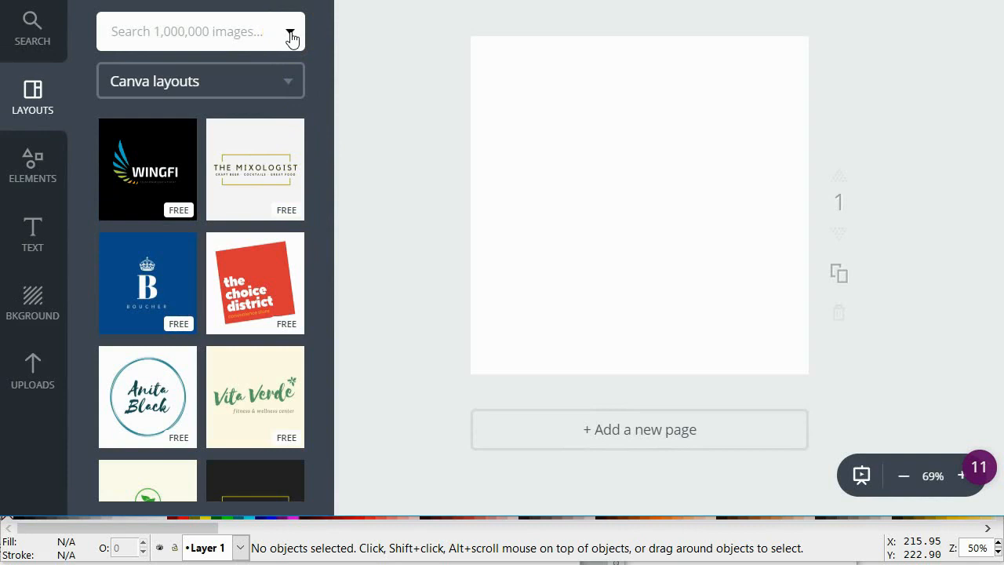
left_click(292, 37)
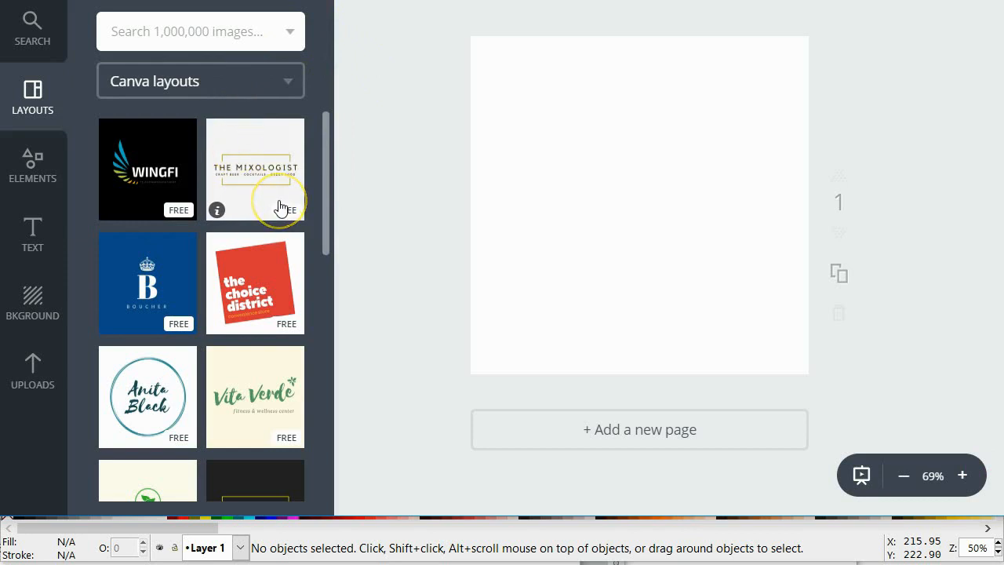
mouse_move(325, 135)
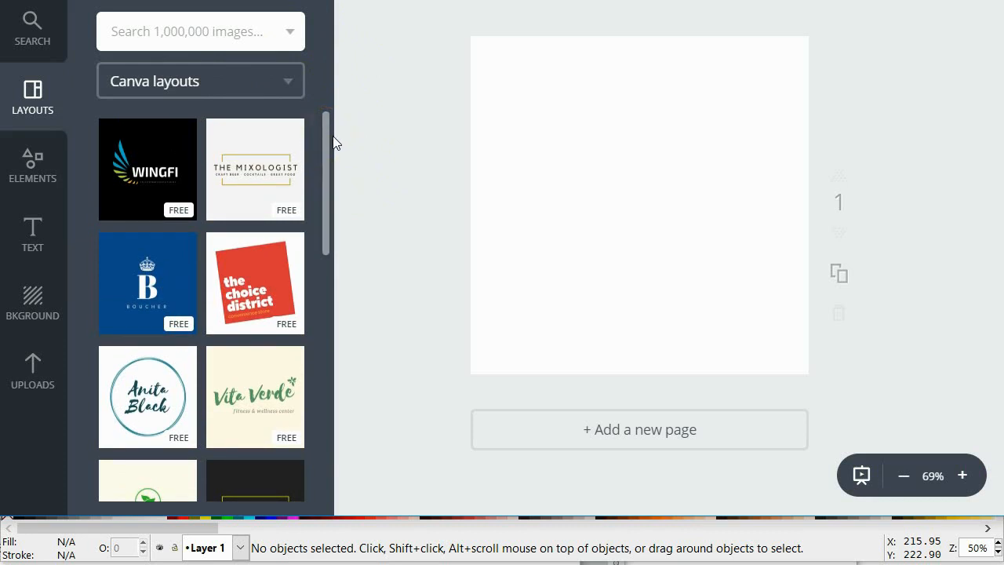
mouse_move(301, 165)
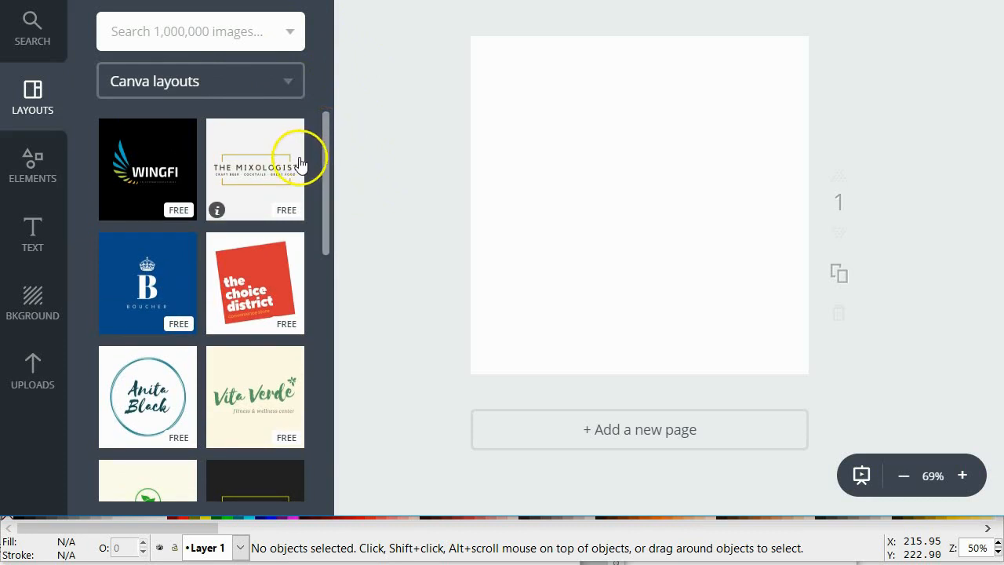
scroll("down", 3)
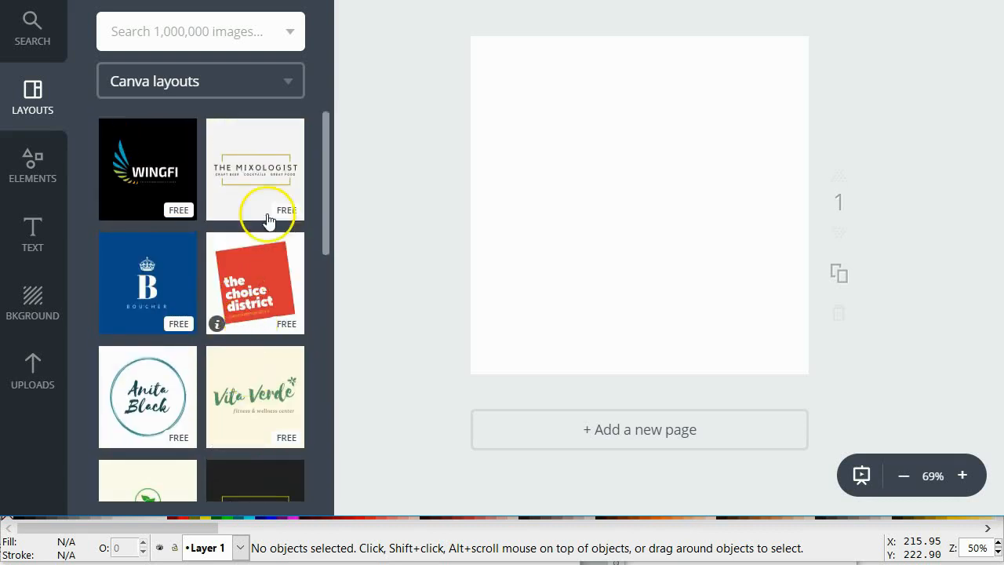
left_click(289, 32)
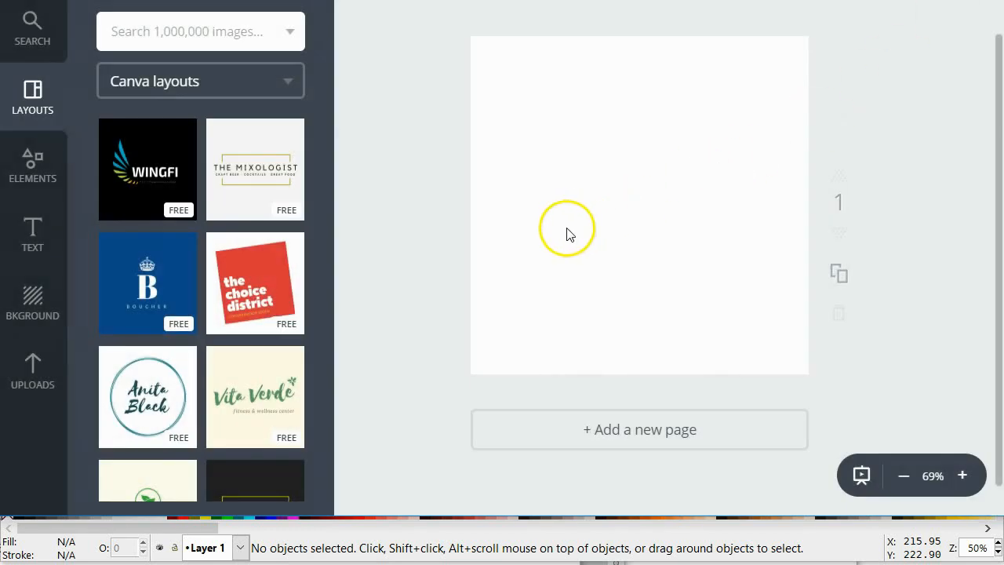
left_click(291, 31)
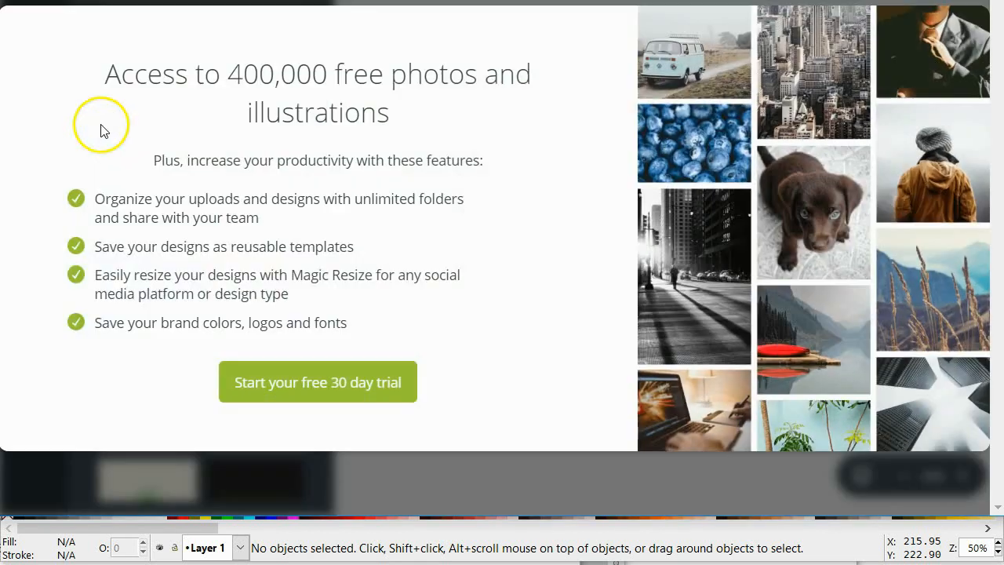
mouse_move(537, 29)
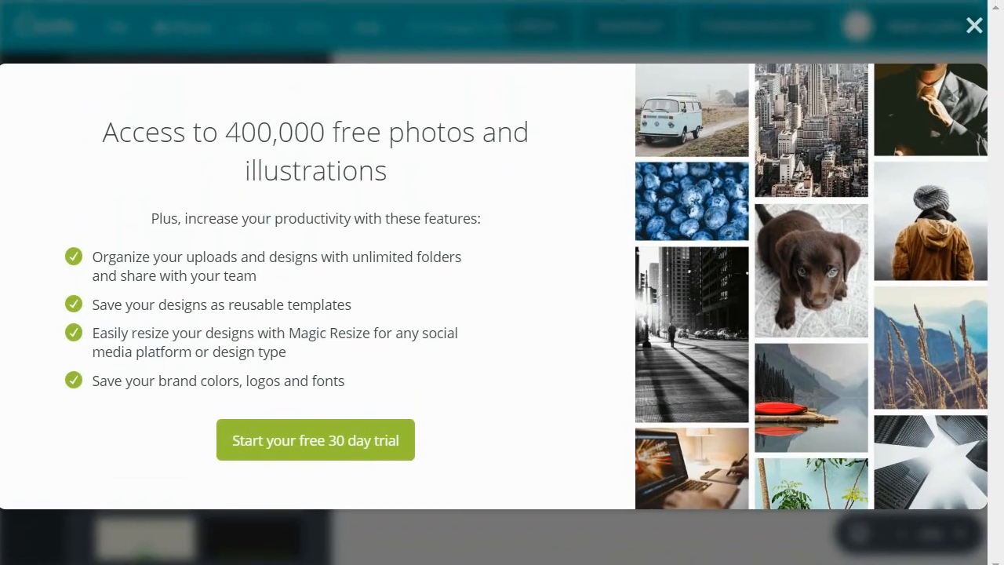
left_click(973, 25)
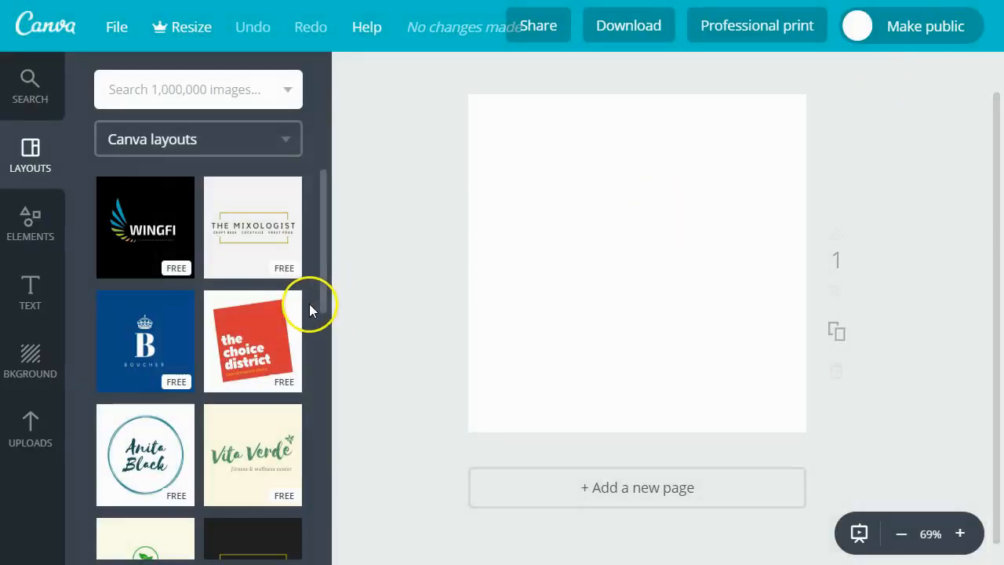
Scroll the layouts panel past designs like Anita Black until the organik template appears.
scroll("down", 3)
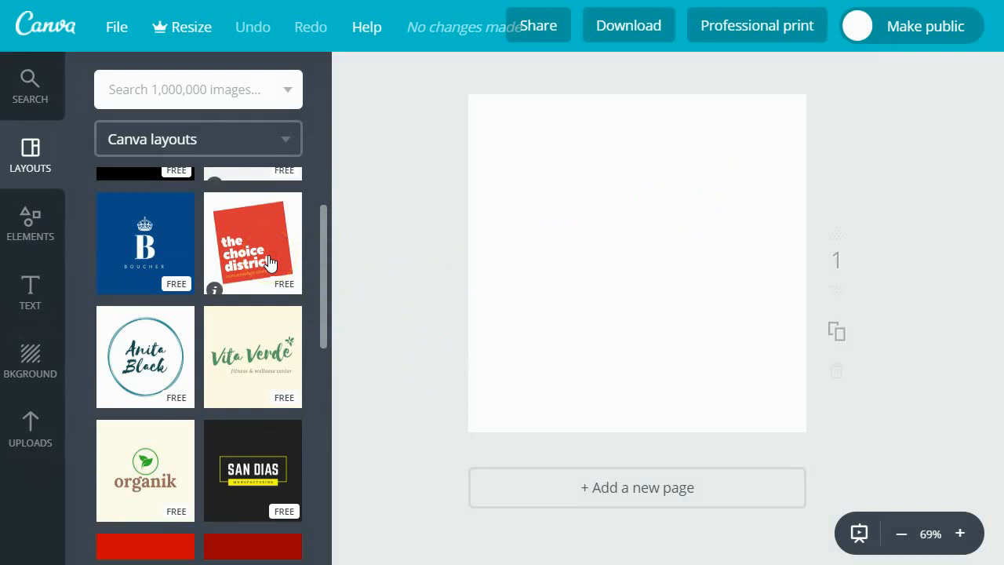
scroll("down", 3)
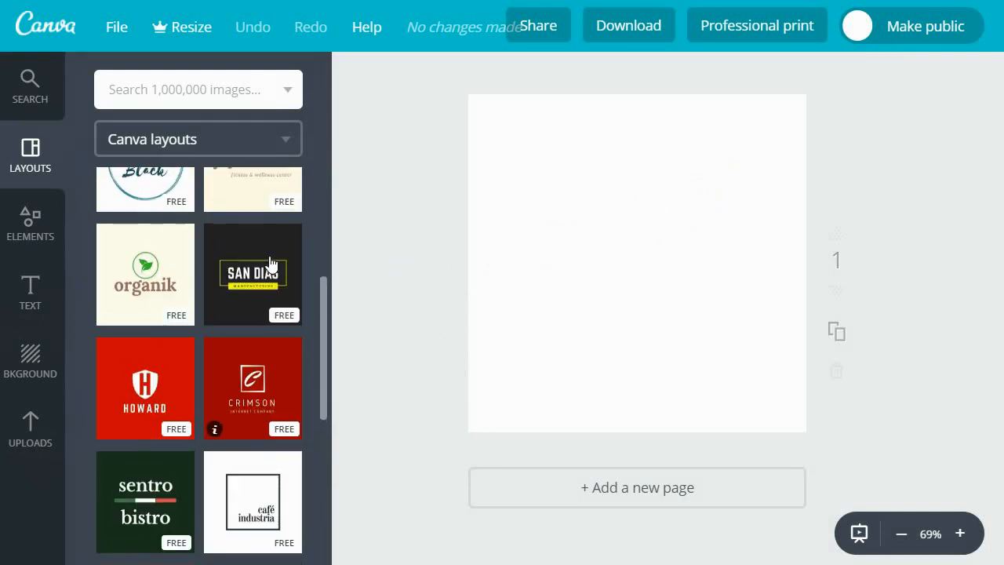
mouse_move(320, 301)
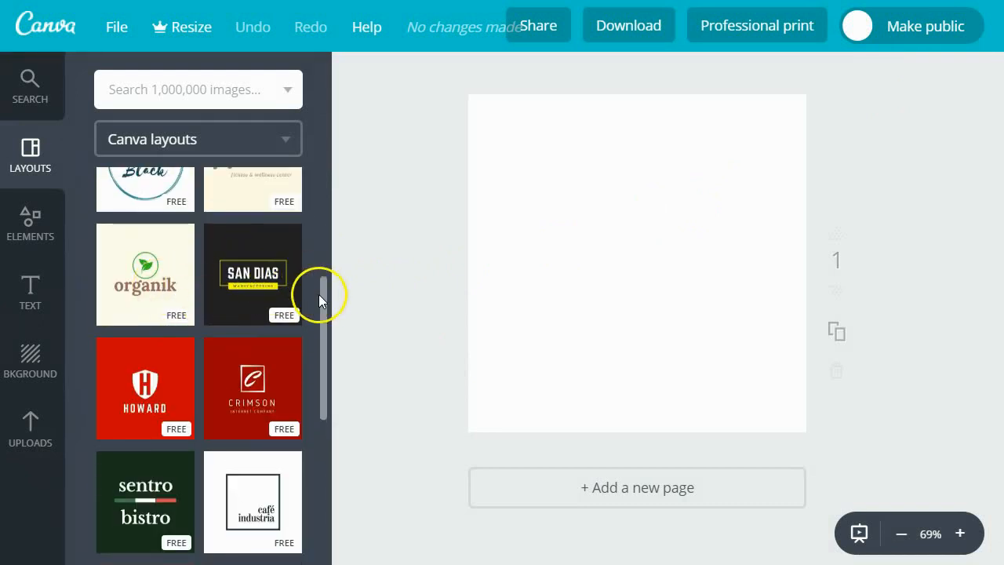
scroll("down", 3)
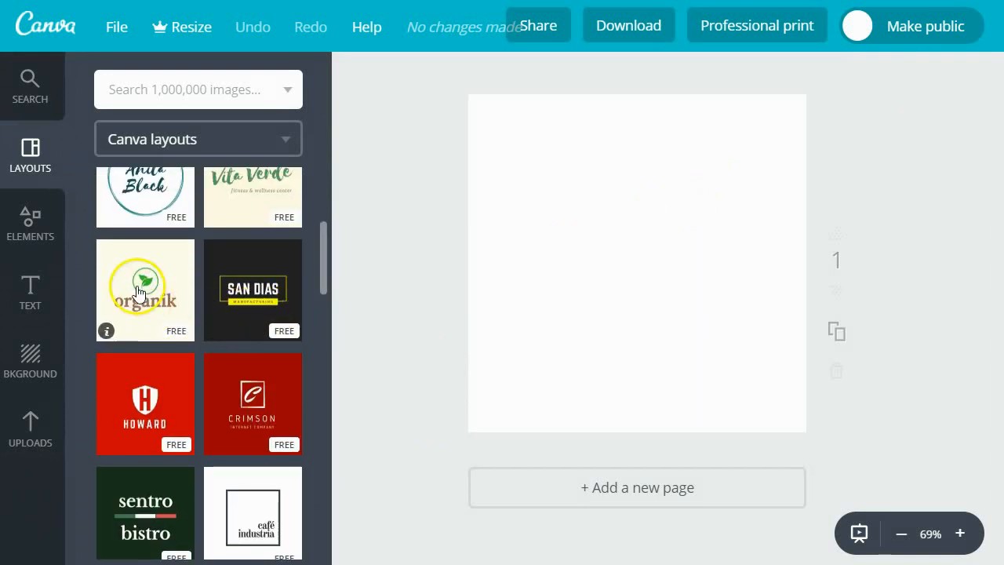
scroll("down", 3)
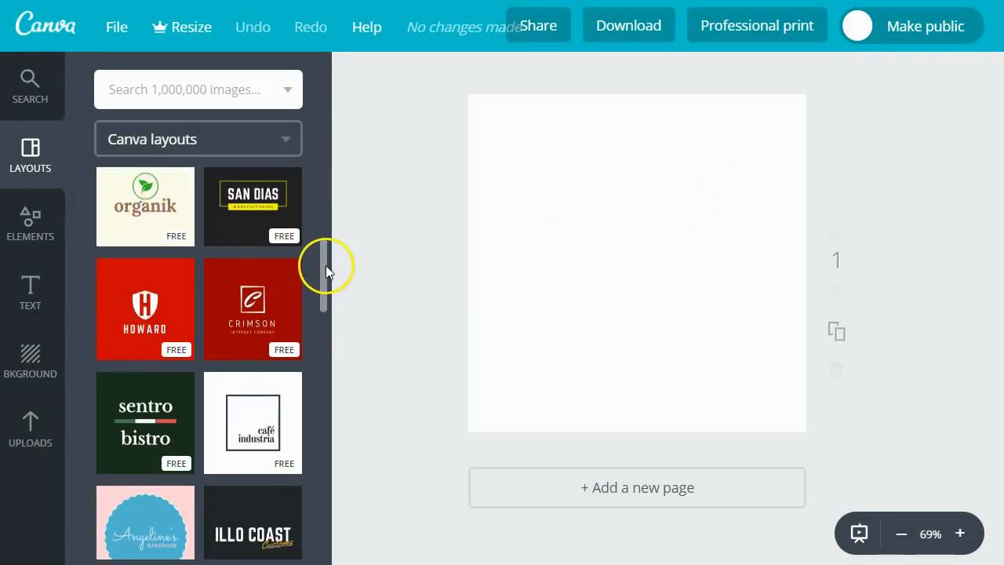
scroll("down", 3)
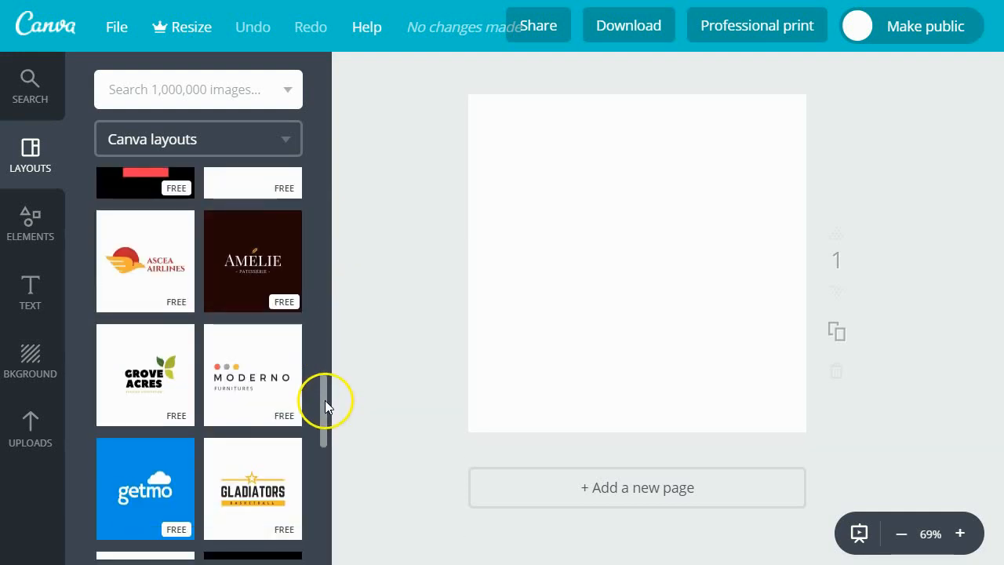
scroll("down", 3)
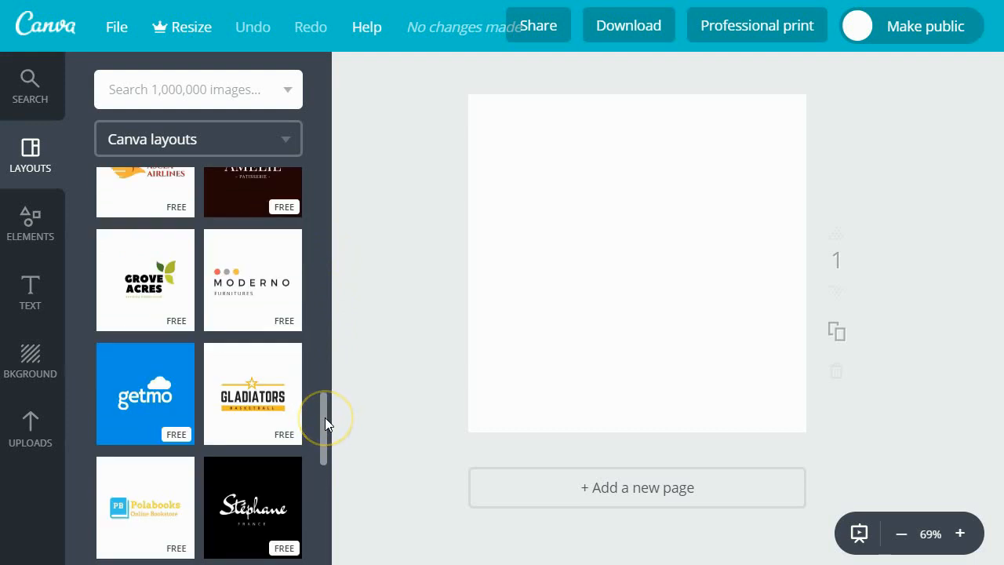
scroll("down", 3)
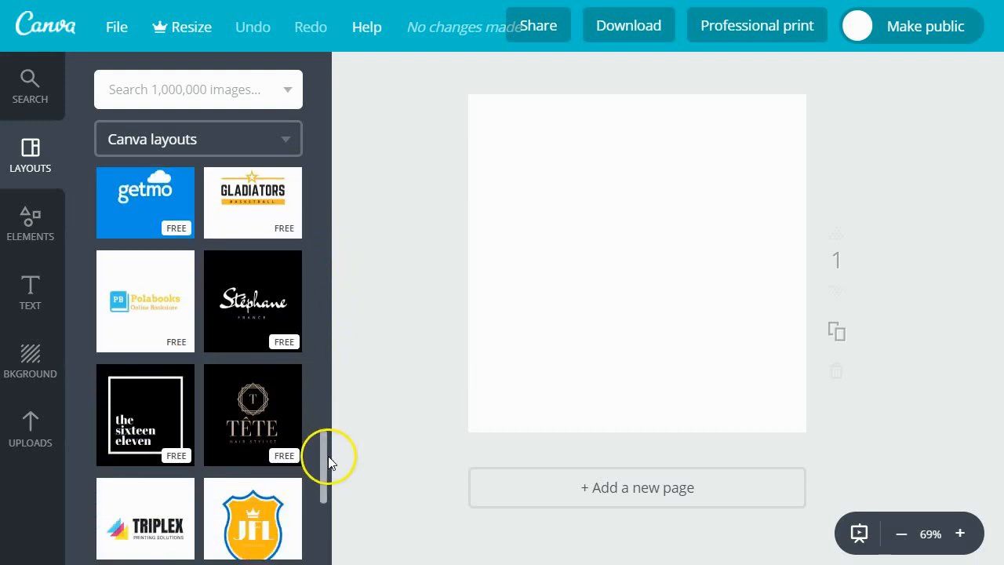
scroll("down", 3)
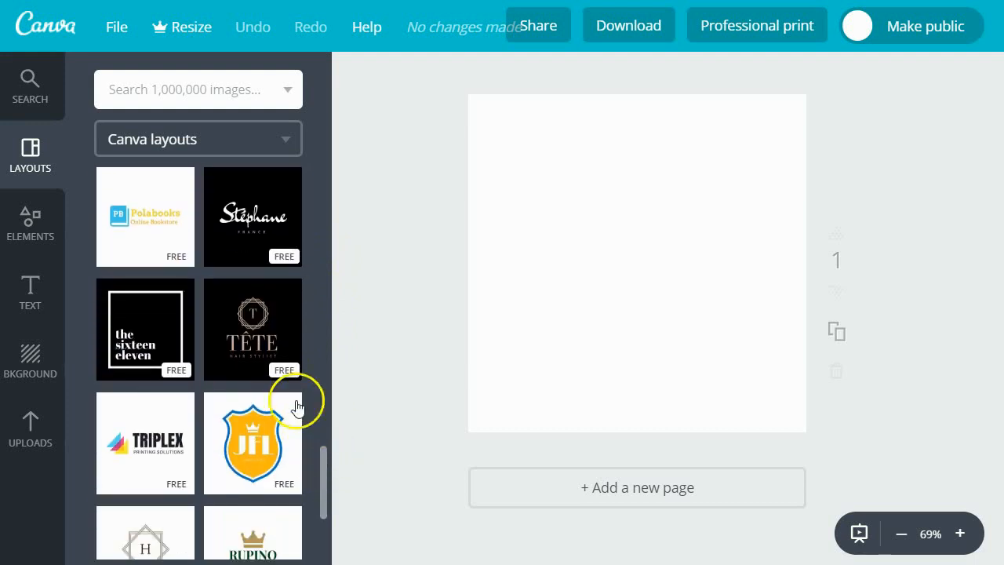
mouse_move(259, 310)
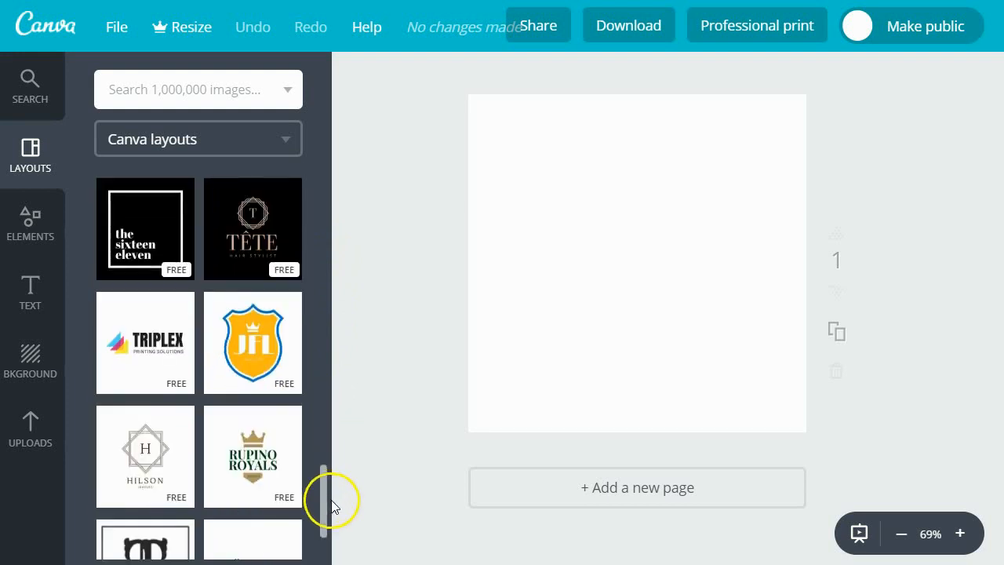
scroll("down", 3)
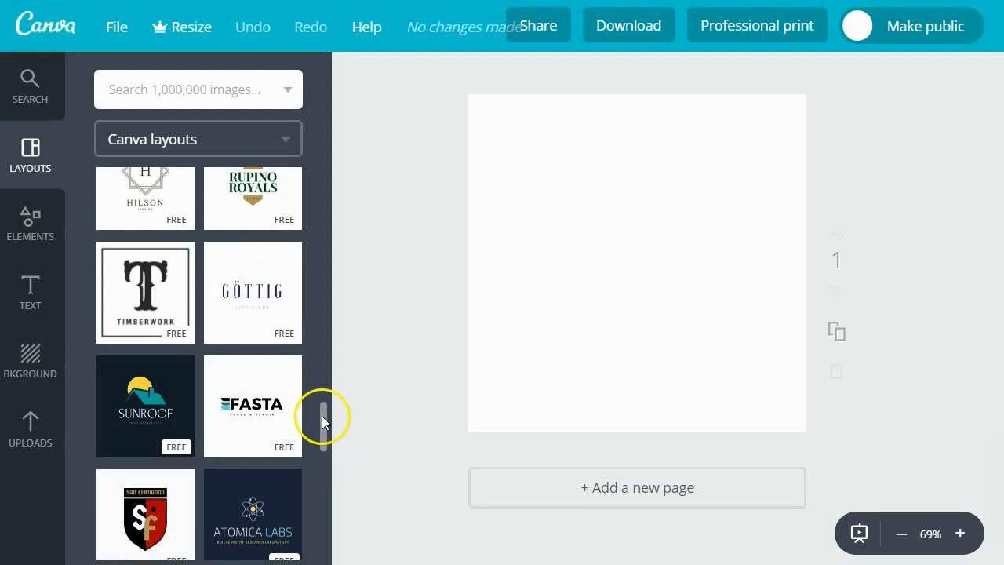
scroll("down", 3)
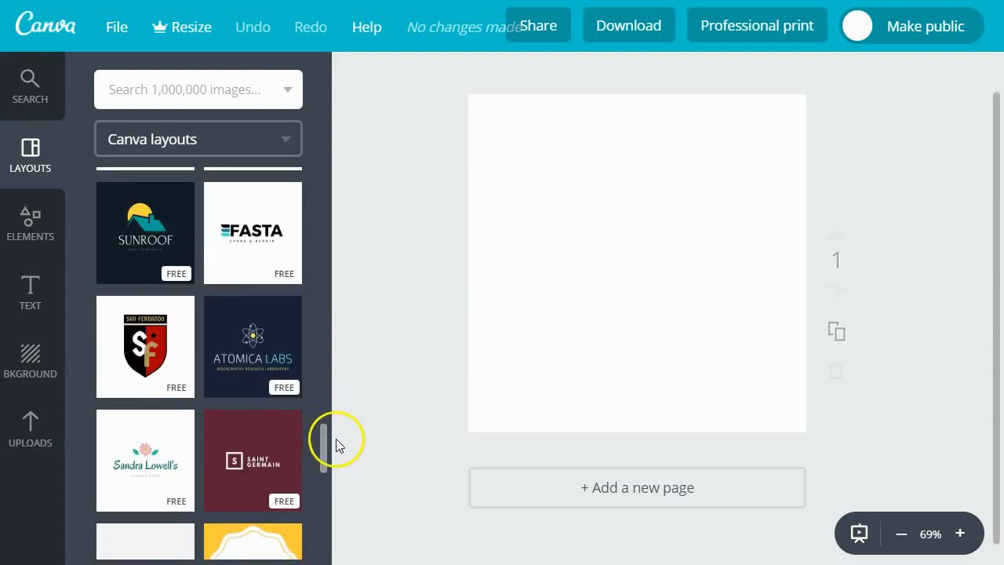
scroll("down", 3)
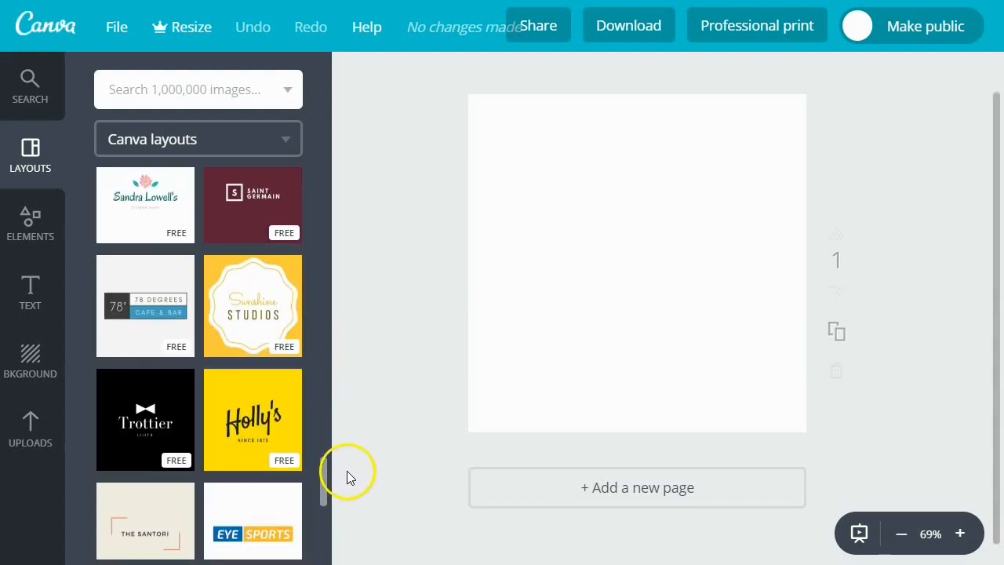
scroll("down", 3)
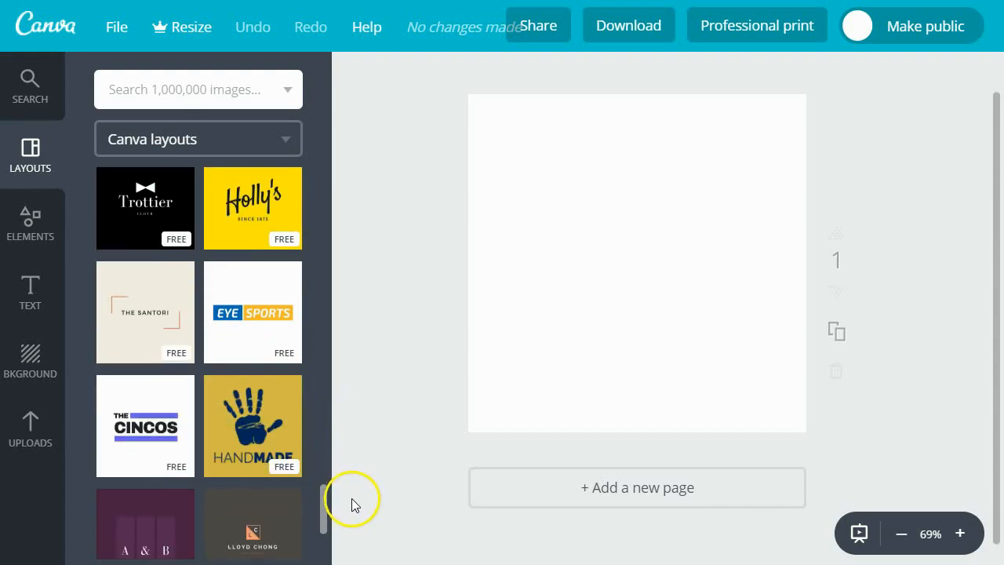
scroll("down", 3)
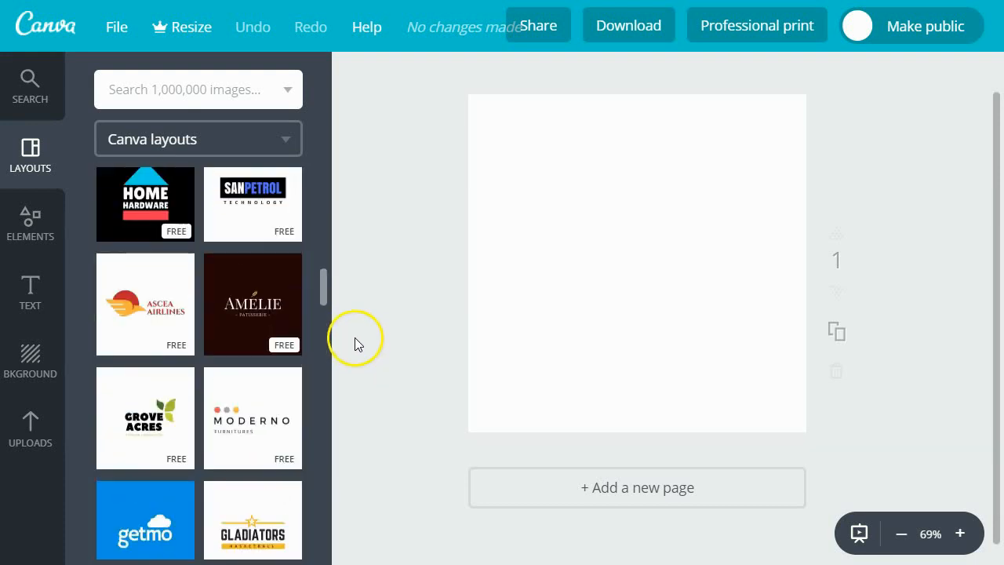
mouse_move(359, 347)
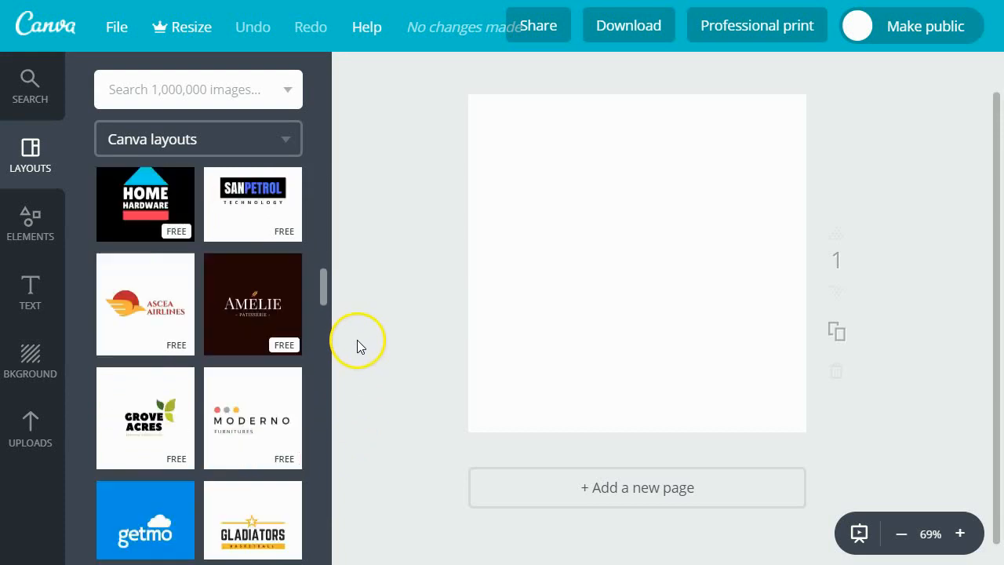
scroll("down", 3)
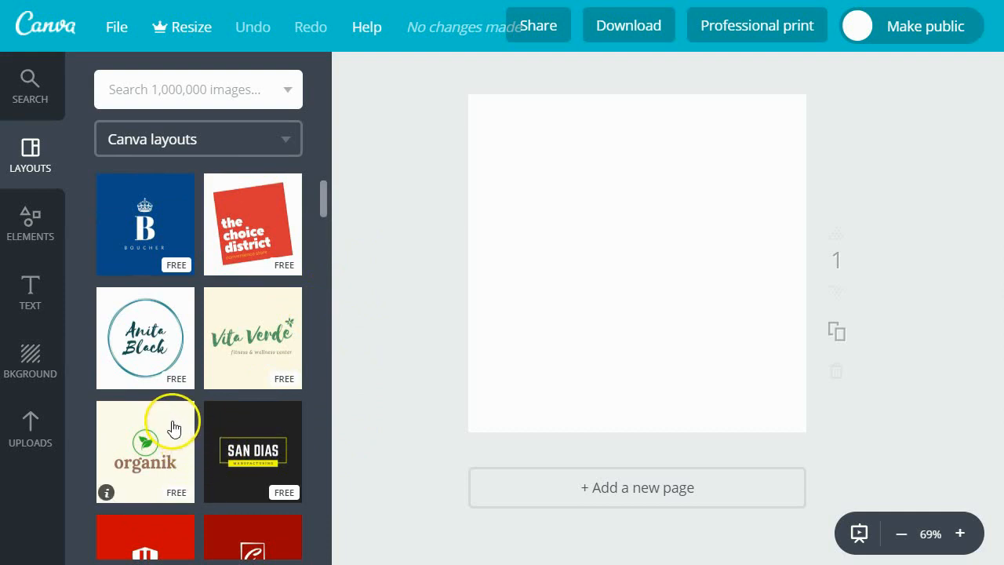
mouse_move(170, 433)
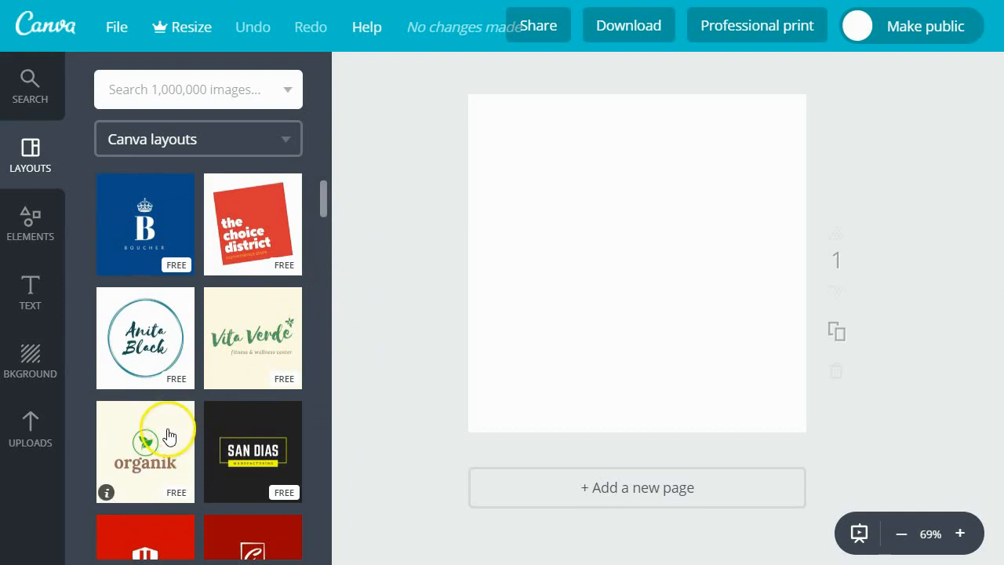
Apply the organik logo layout, green leaf emblem above the brown wordmark, to the page.
left_click(144, 452)
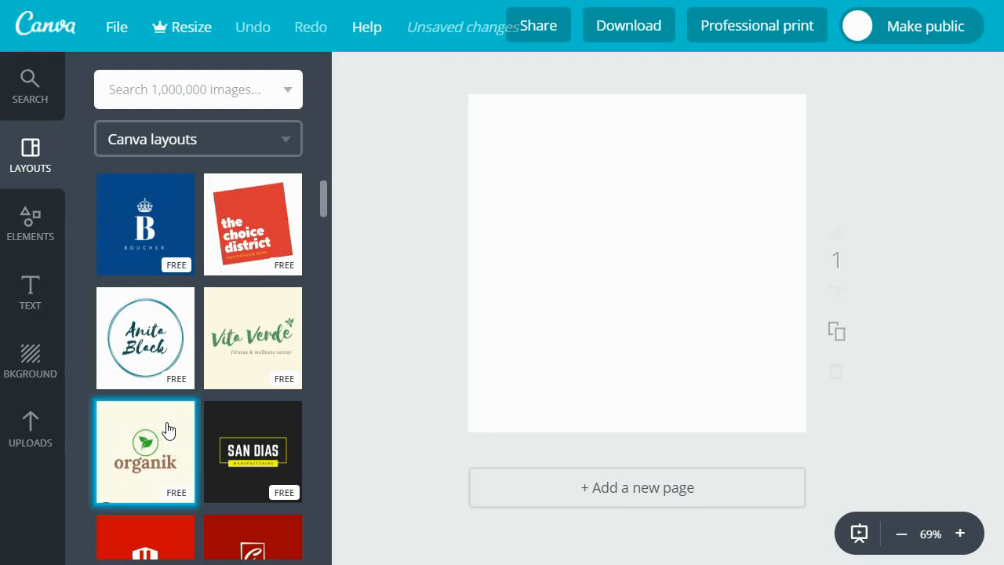
left_click(144, 452)
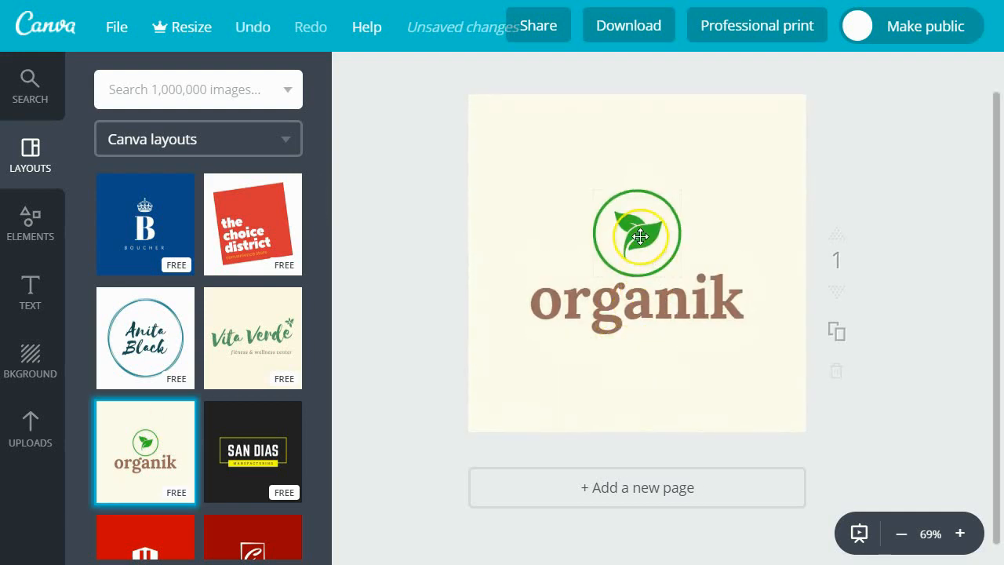
left_click(640, 235)
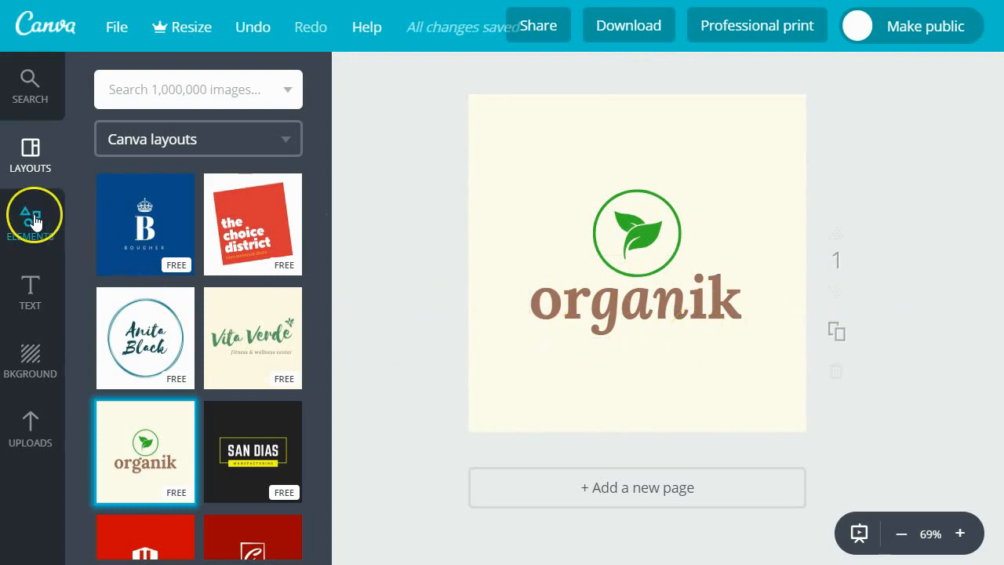
Show the Elements panel with categories like photos, frames, shapes and illustrations.
left_click(30, 223)
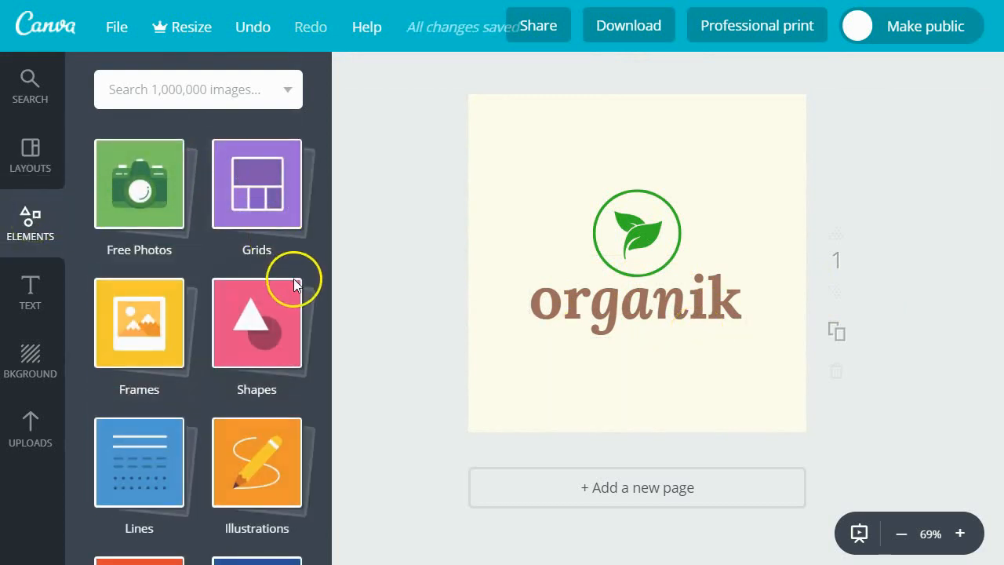
scroll("down", 3)
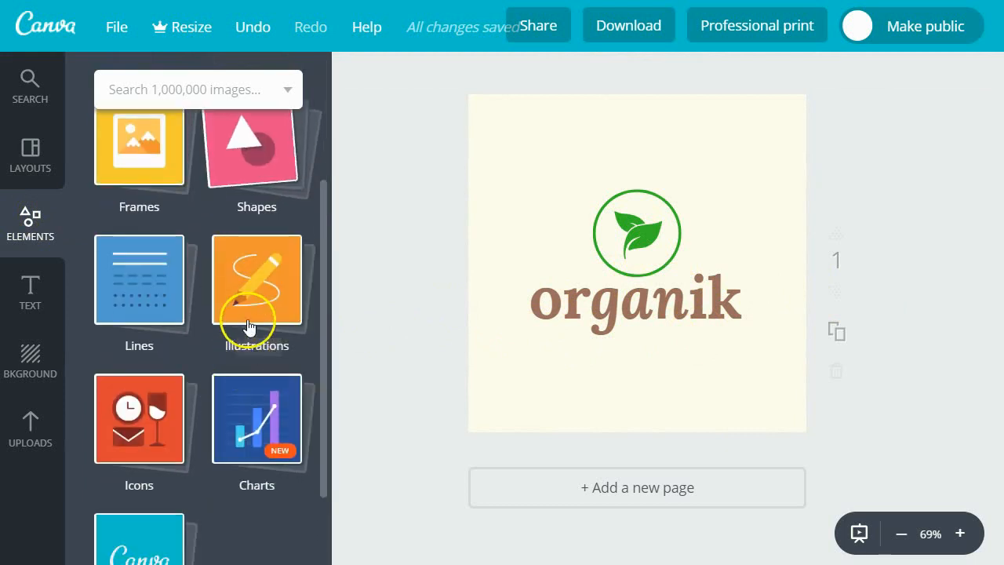
left_click(30, 282)
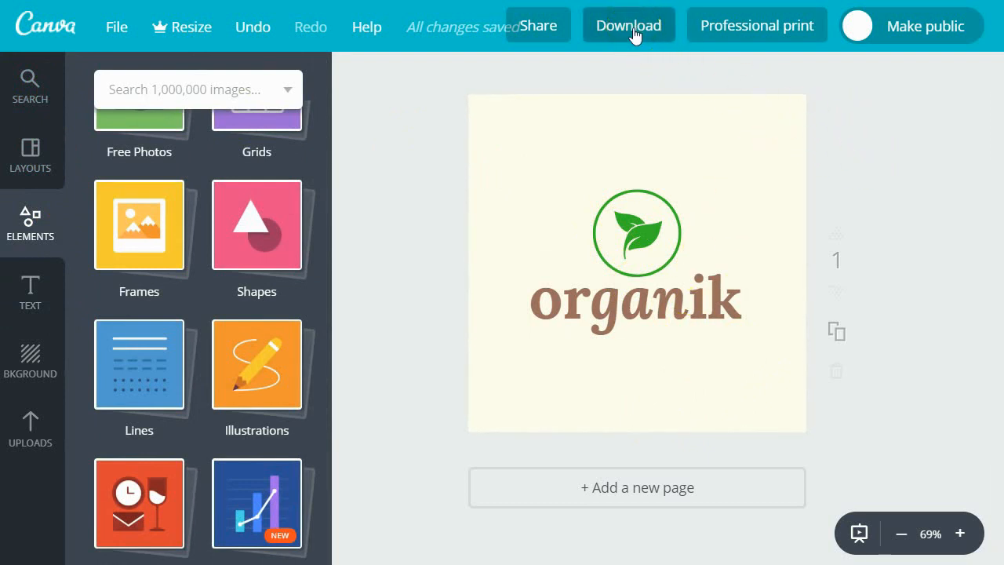
Download the organik logo as a PDF - Standard file and view it in Acrobat.
left_click(628, 25)
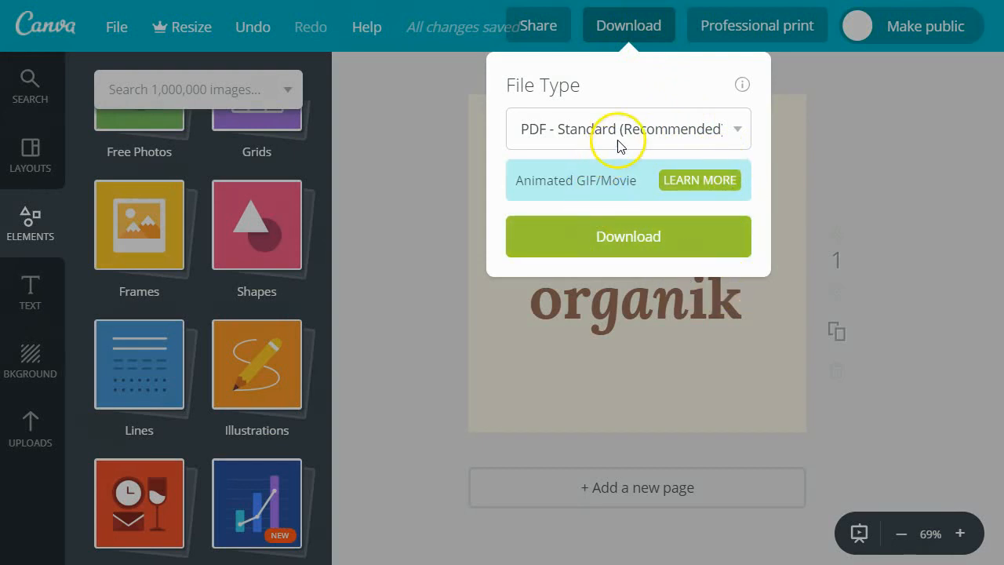
mouse_move(668, 164)
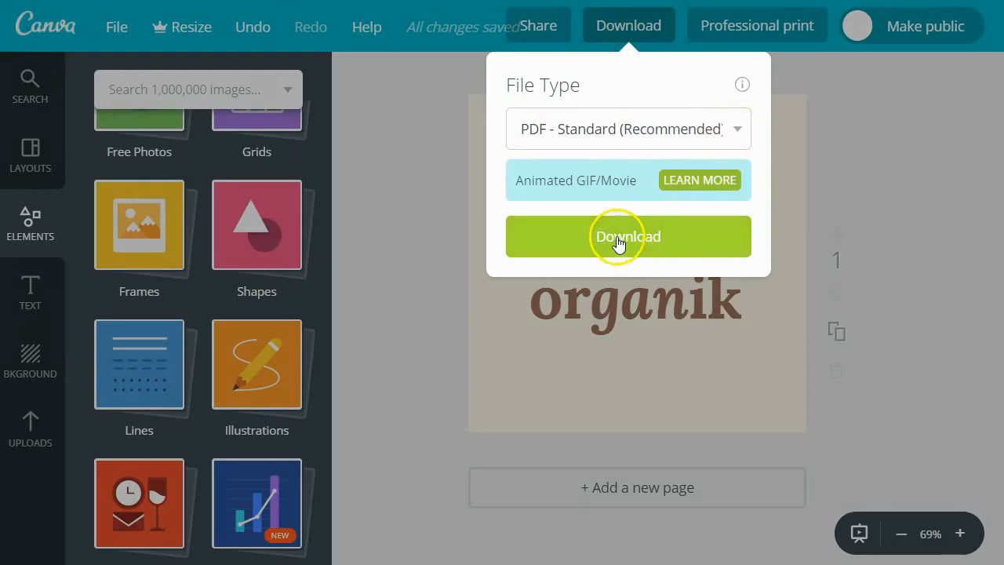
left_click(628, 235)
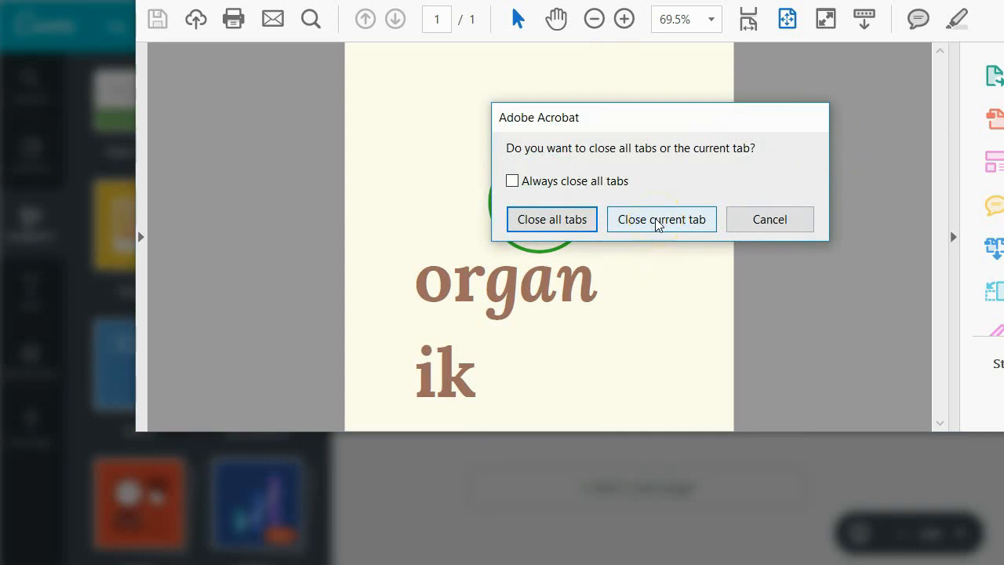
Close the PDF tab, dismiss the download notice and resize the organik text box from its left handle.
left_click(662, 220)
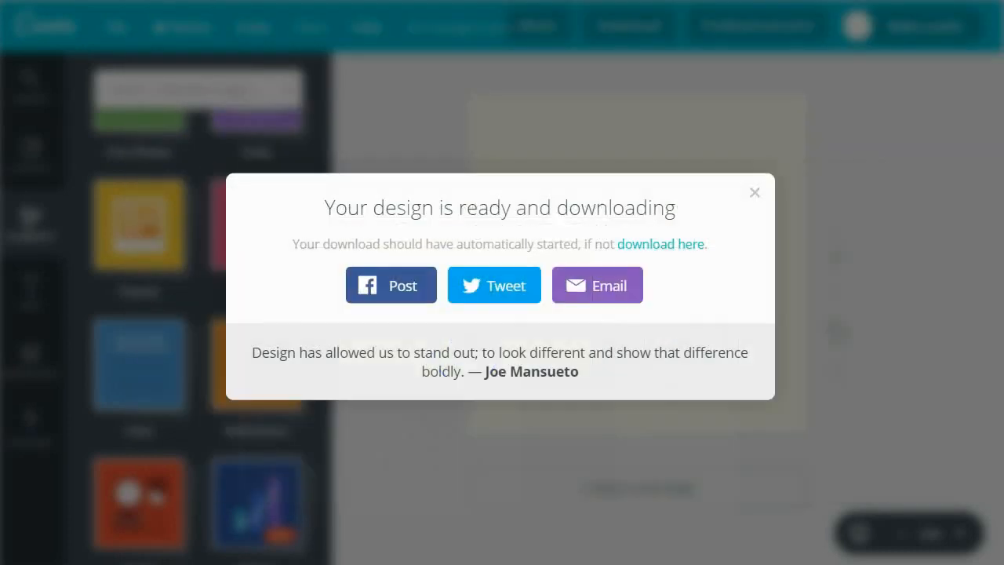
left_click(754, 192)
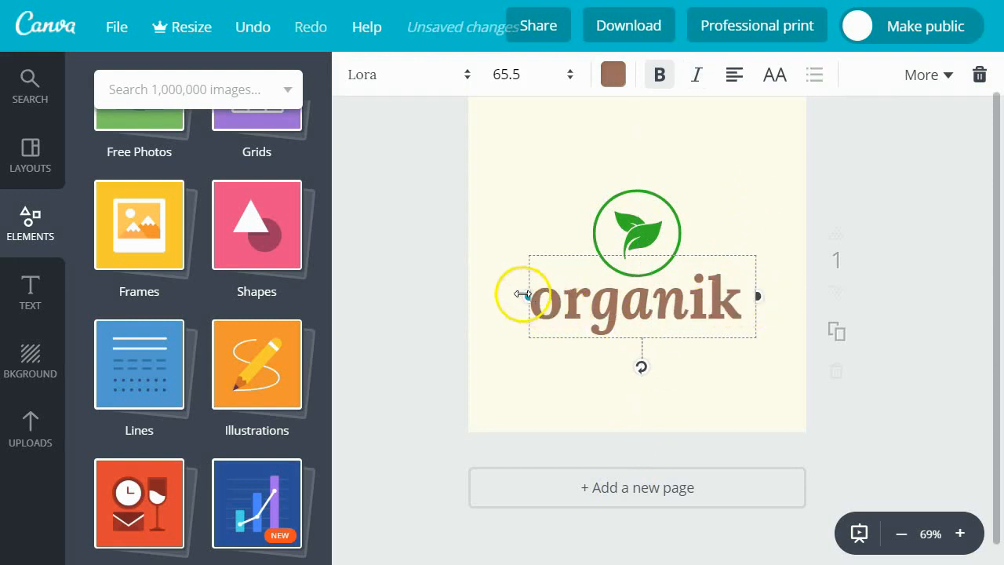
left_click_drag(521, 296, 517, 298)
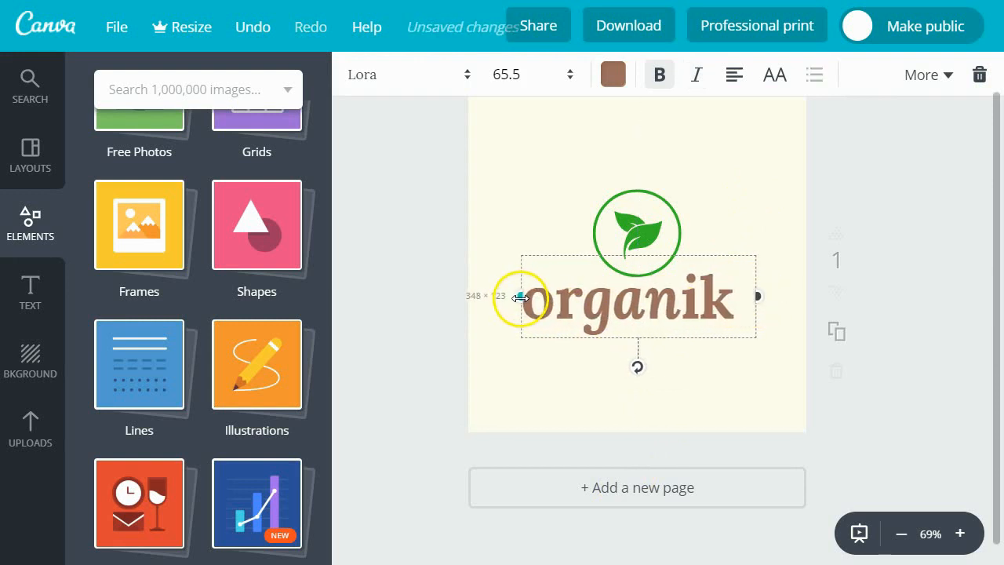
left_click_drag(520, 296, 527, 297)
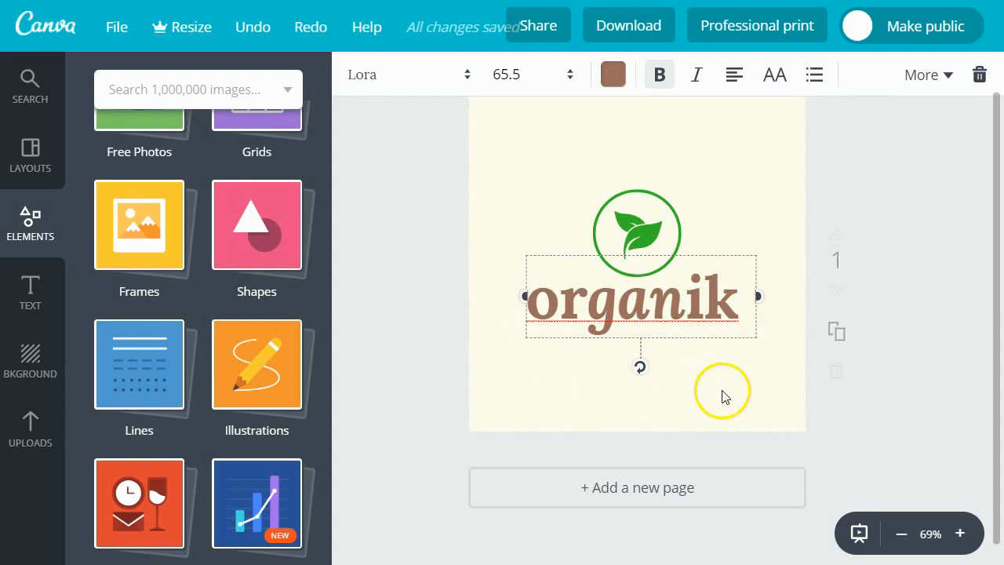
Download a fresh PDF - Standard of the logo, close the Acrobat preview and dismiss the confirmation.
left_click(627, 25)
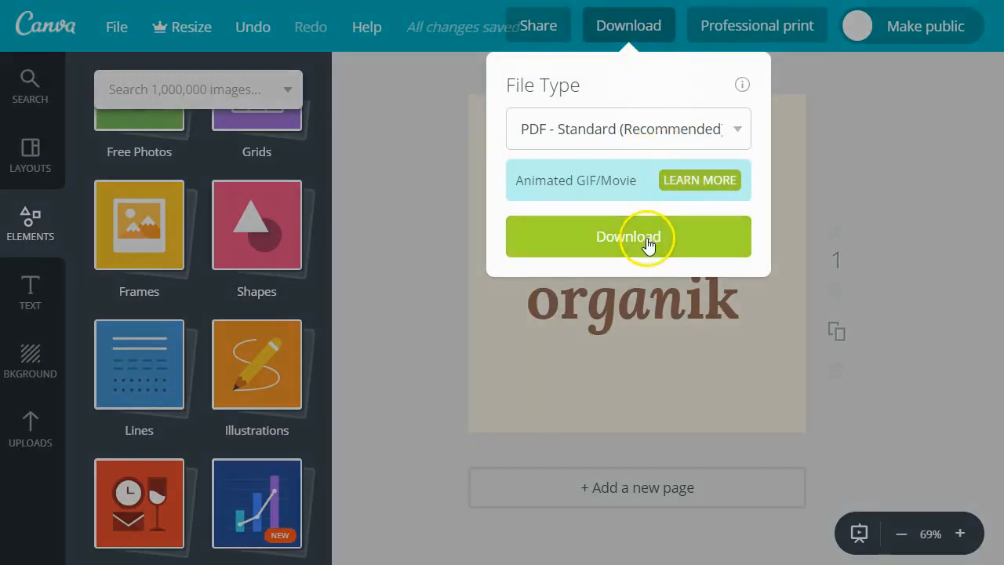
left_click(628, 236)
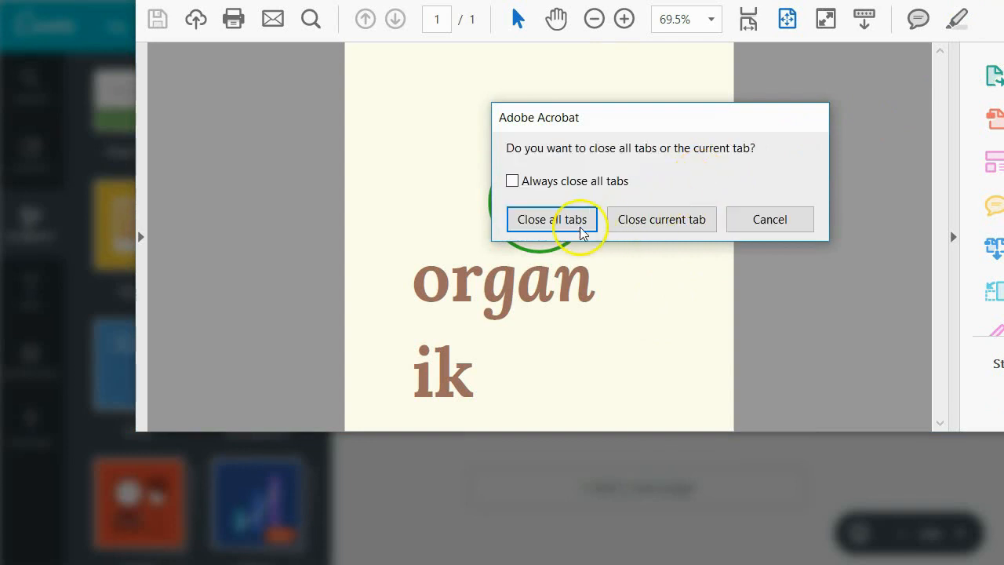
left_click(552, 220)
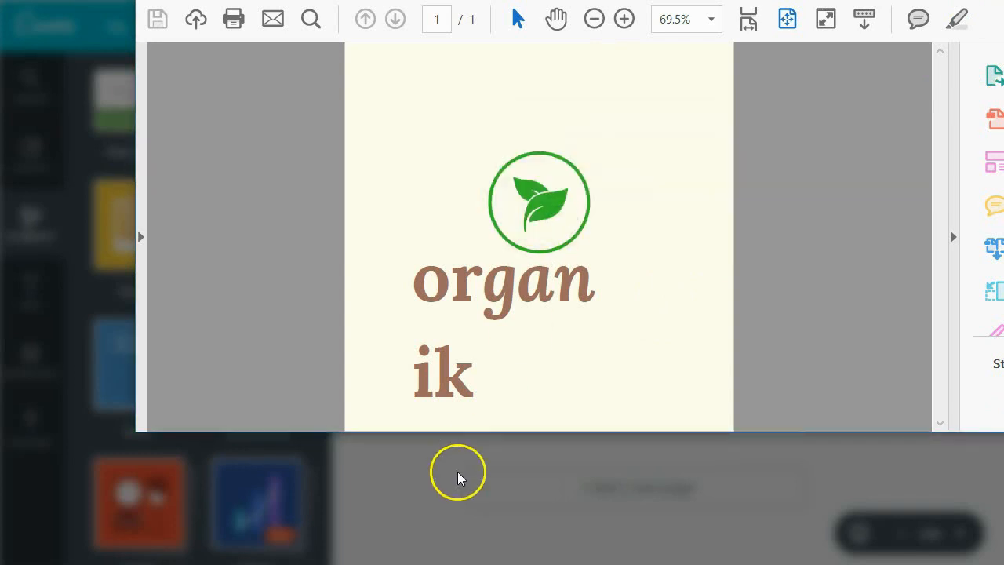
mouse_move(458, 480)
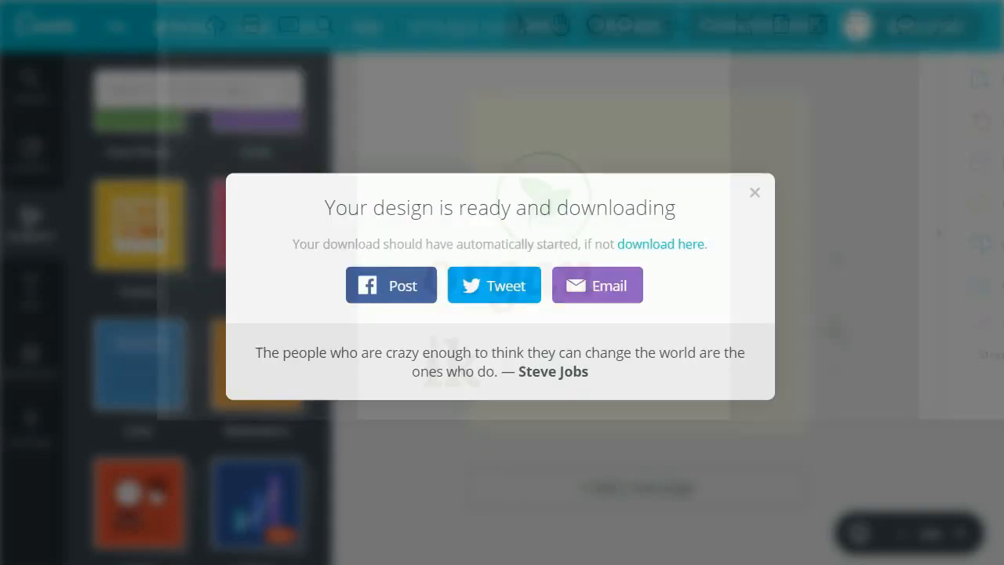
mouse_move(754, 191)
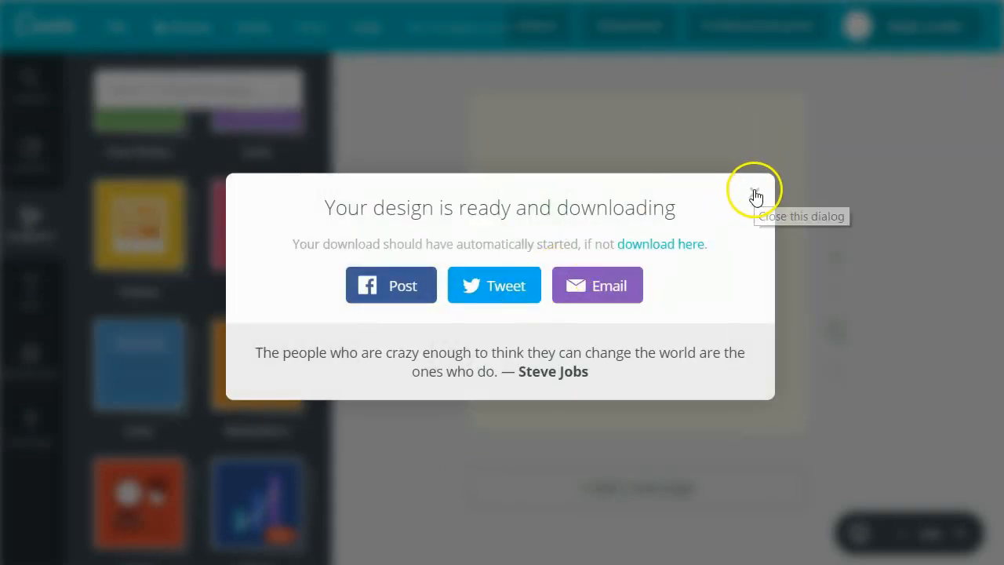
left_click(753, 189)
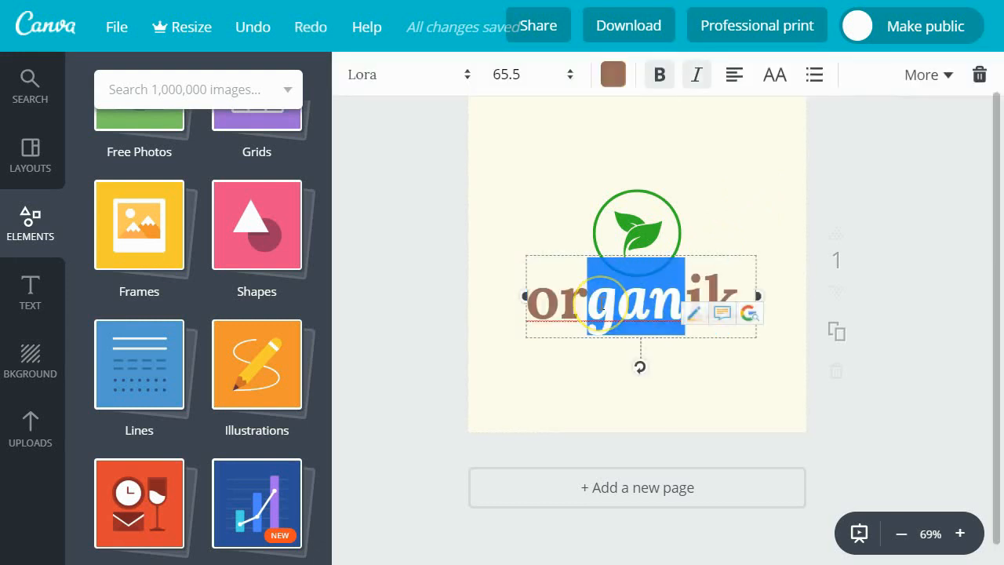
Finish the text edit, download another PDF - Standard and dismiss the confirmation.
left_click(696, 76)
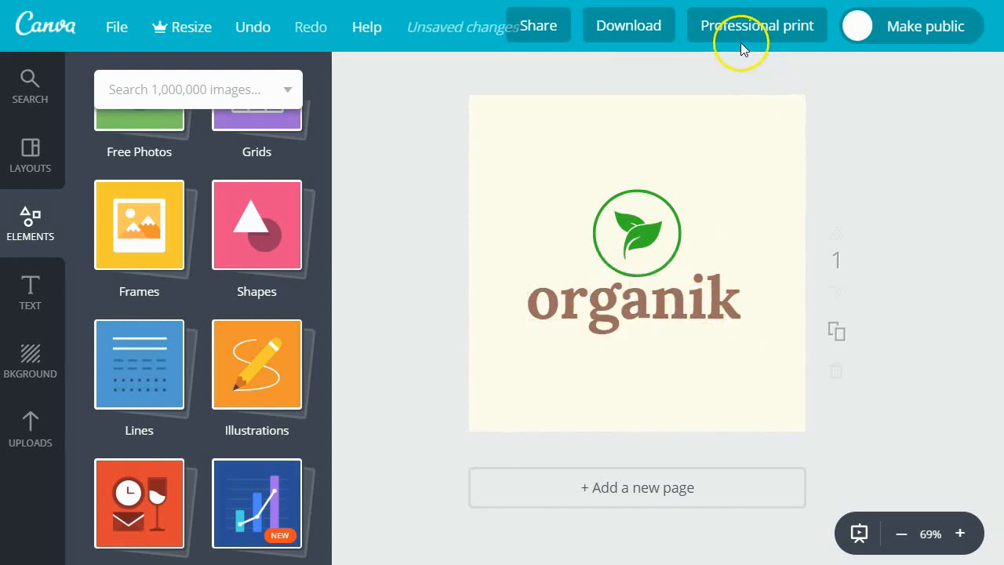
left_click(627, 26)
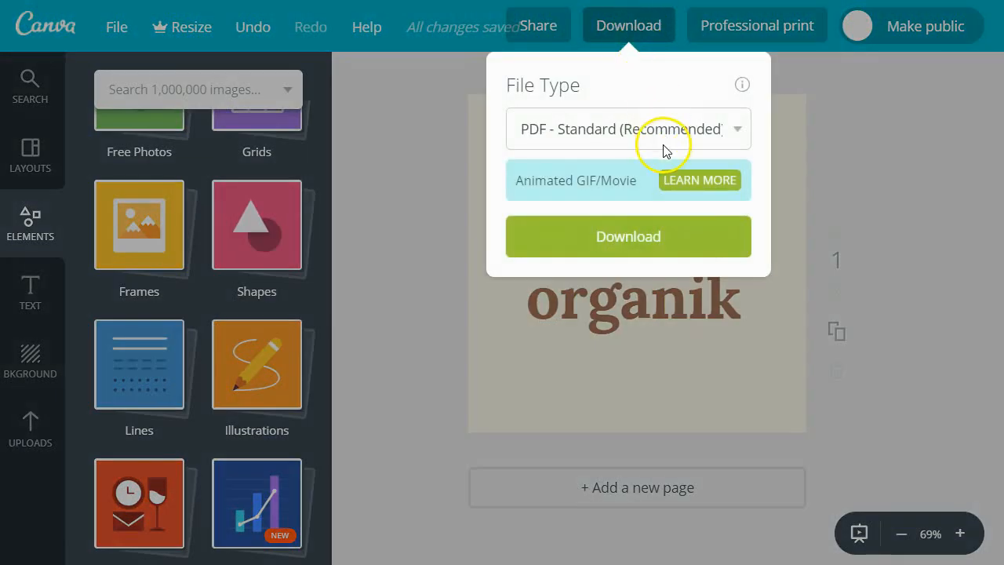
left_click(628, 235)
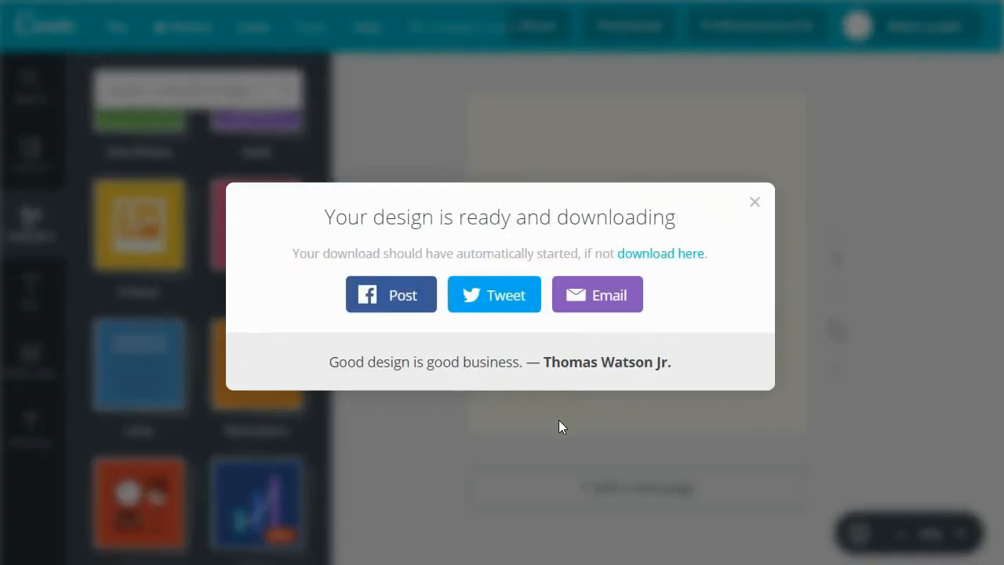
mouse_move(562, 433)
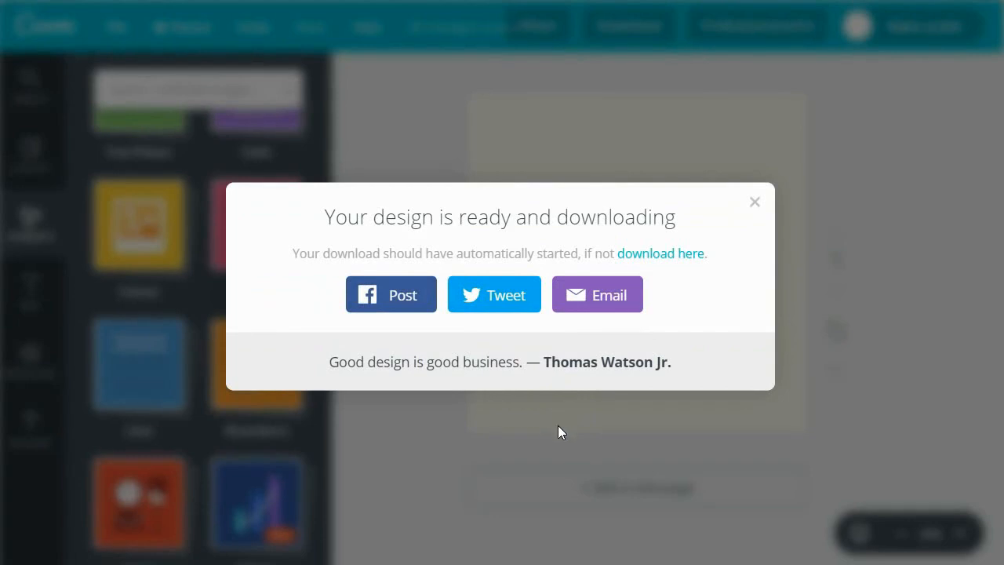
mouse_move(753, 202)
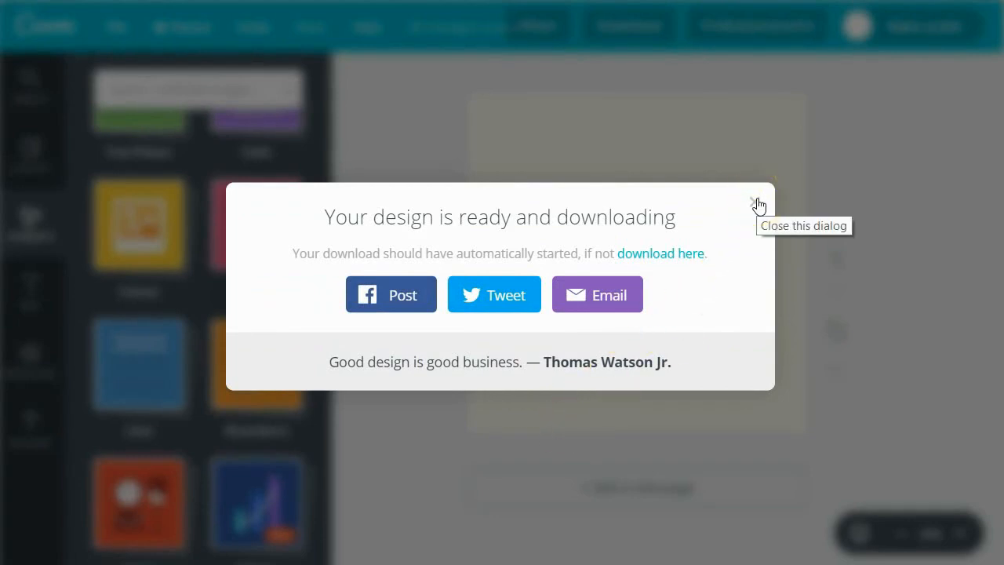
left_click(757, 202)
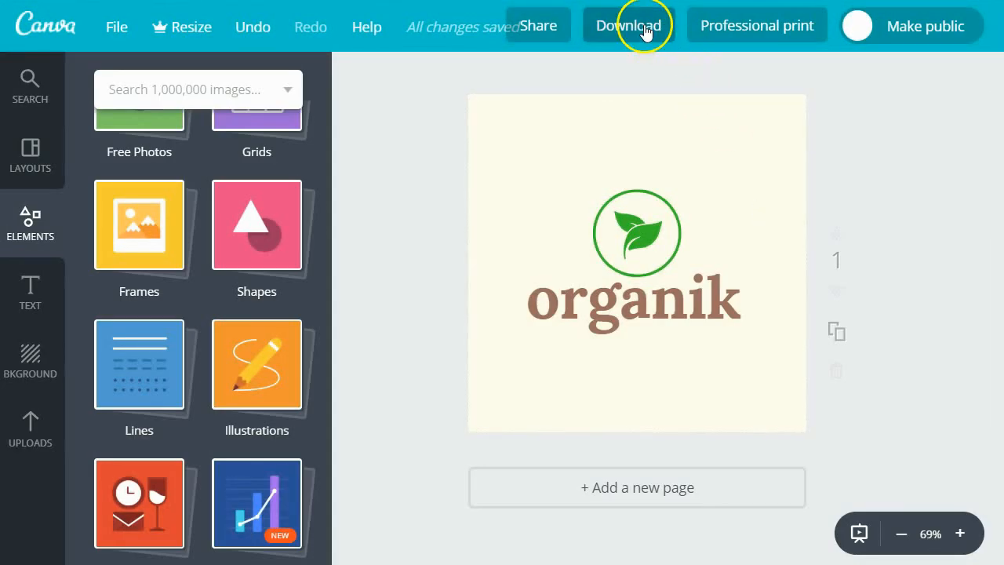
Download the organik logo as a PNG image, starting the download via the 'download here' link.
left_click(628, 25)
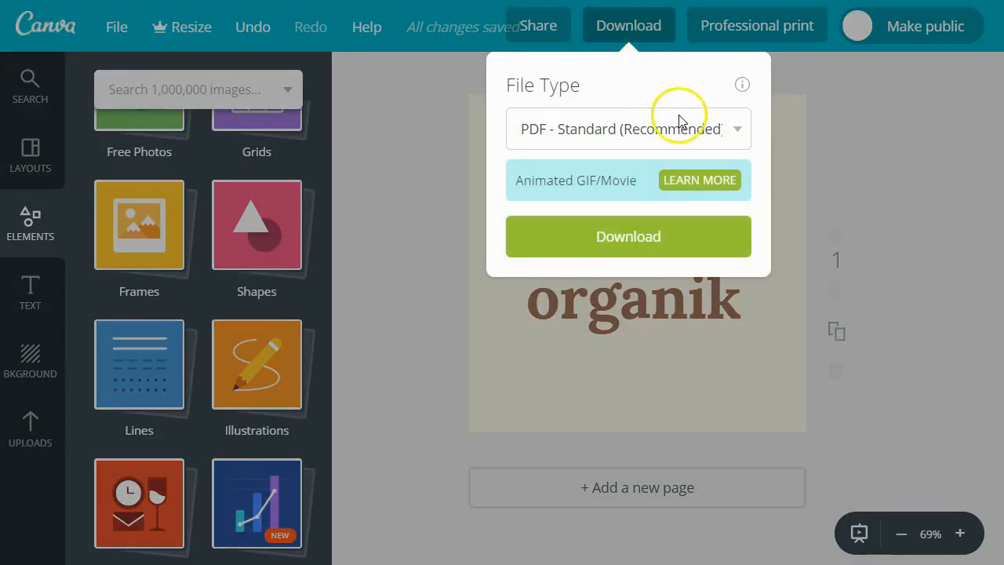
left_click(627, 129)
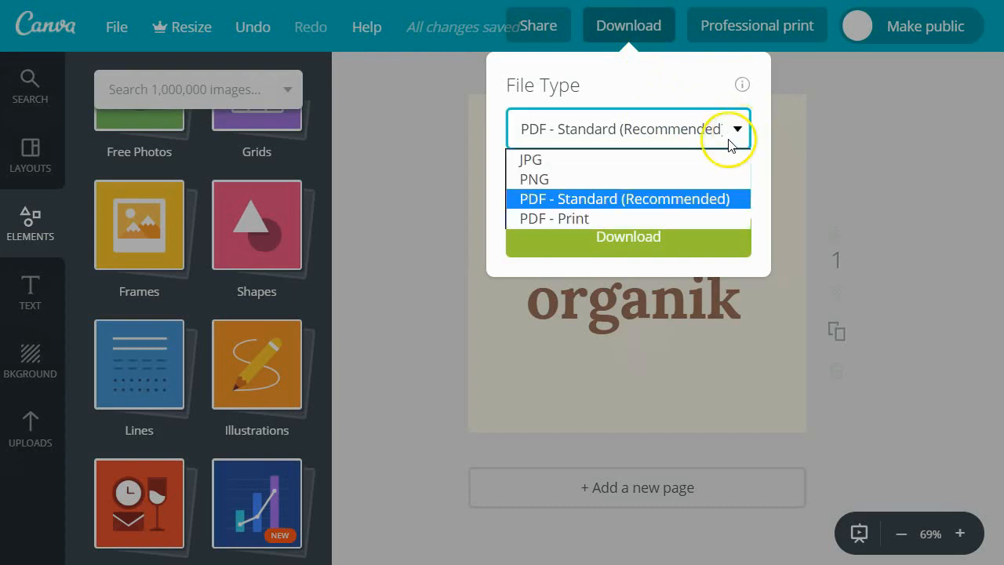
left_click(534, 179)
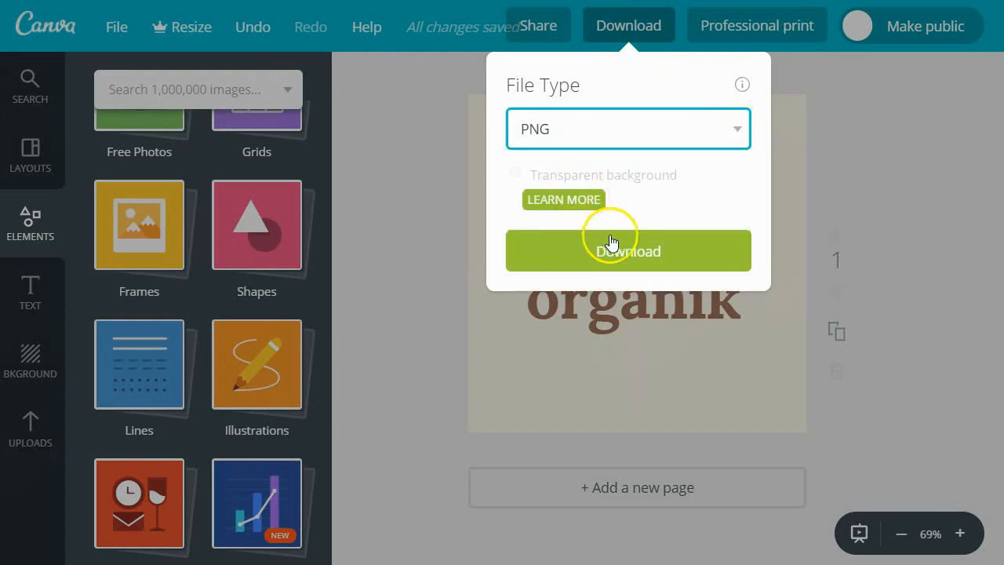
left_click(628, 251)
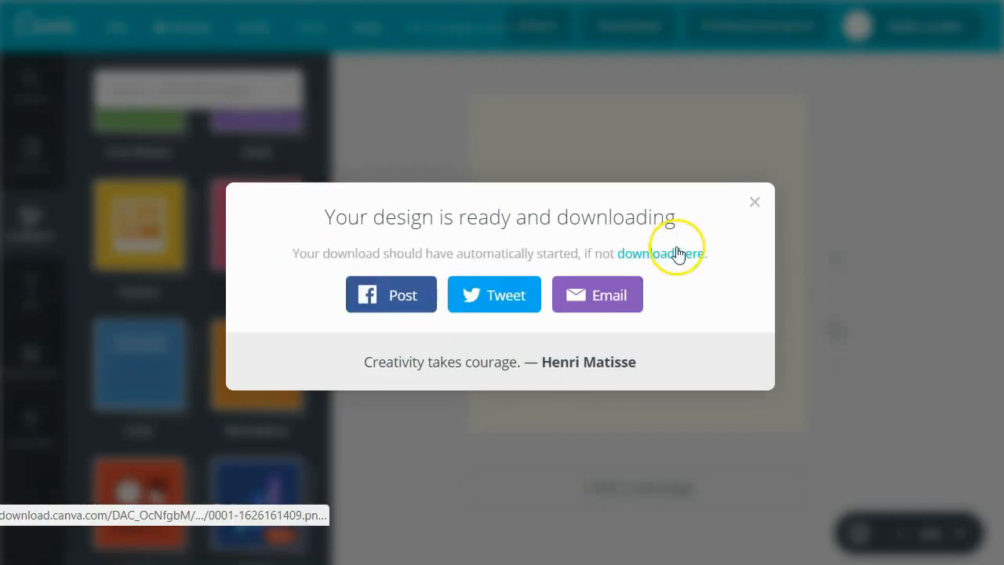
left_click(753, 201)
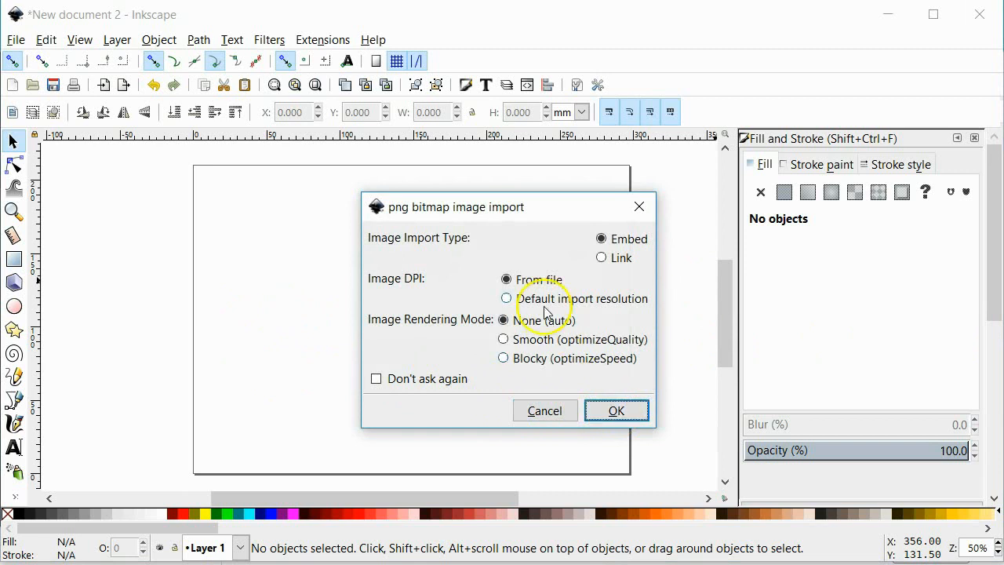
Import the organik logo PNG and then the vector PDF, confirming both import dialogs.
left_click(617, 411)
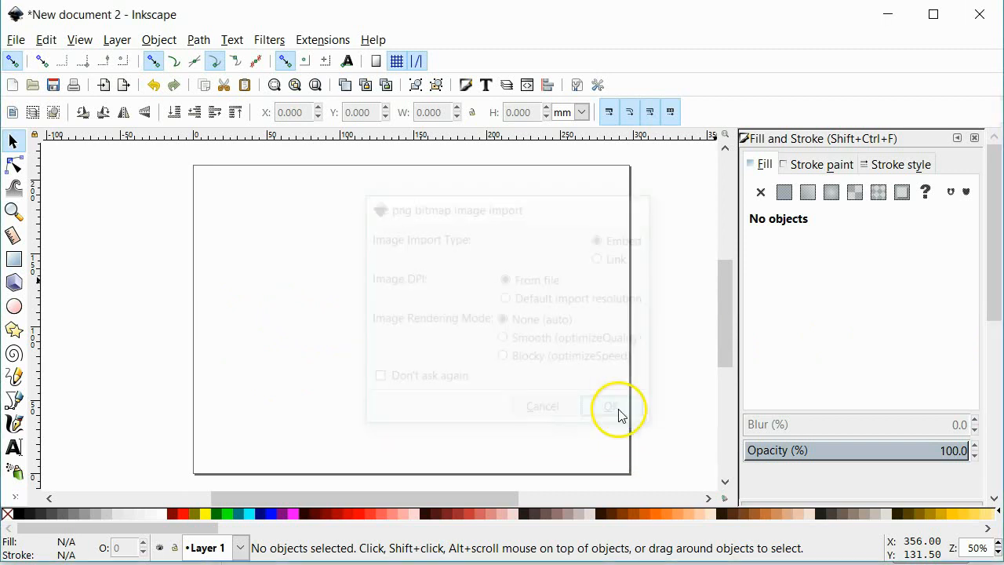
left_click(612, 406)
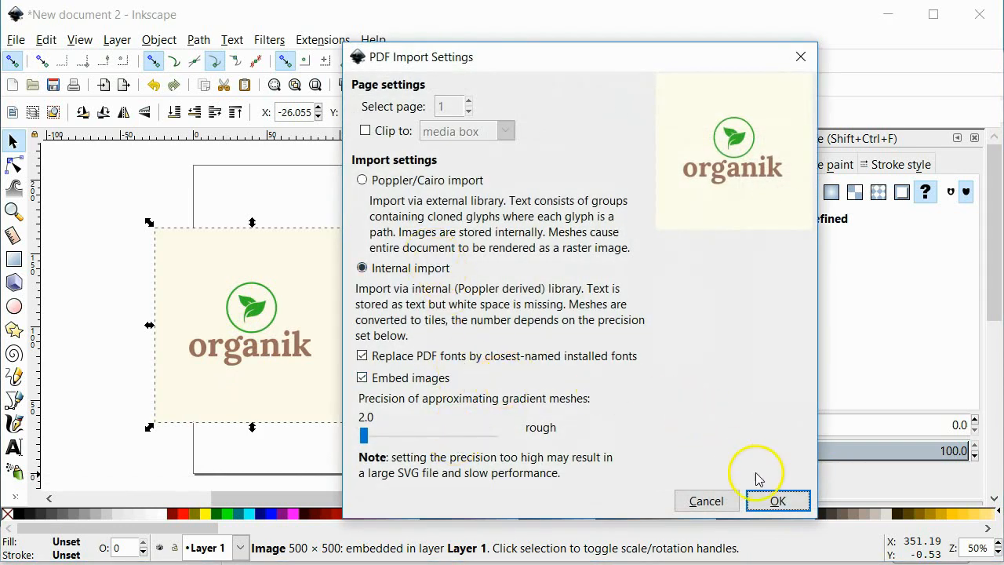
left_click(777, 500)
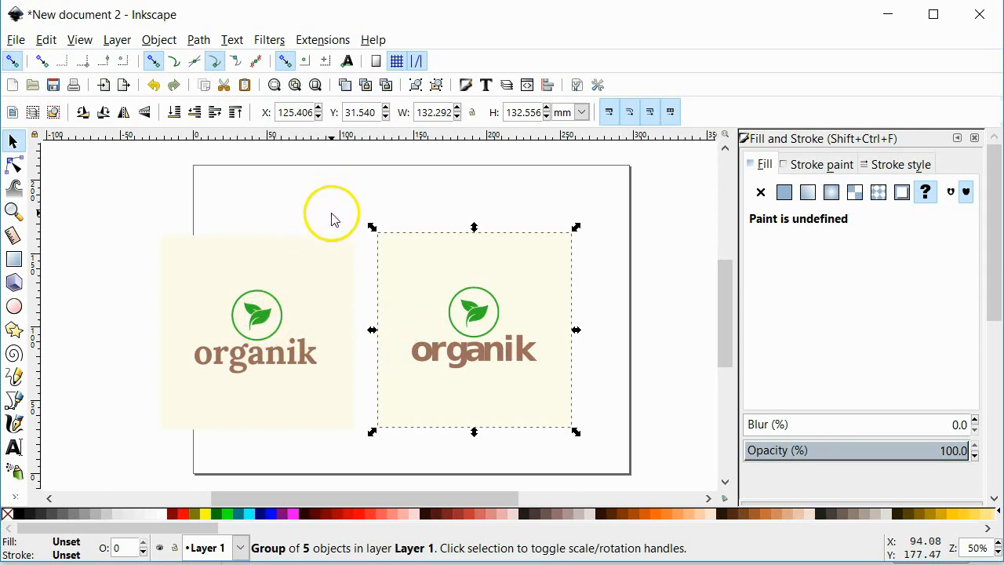
mouse_move(304, 370)
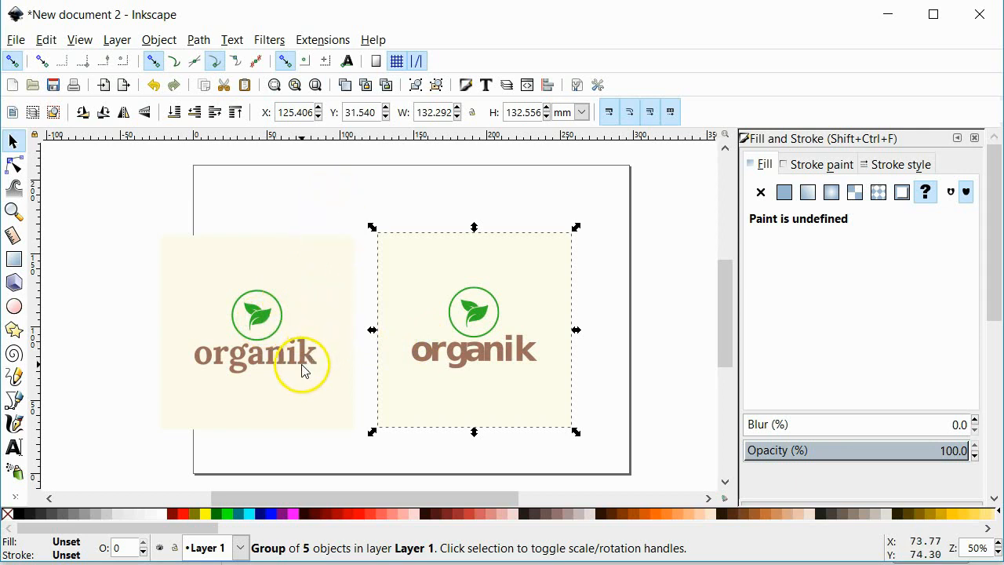
mouse_move(274, 398)
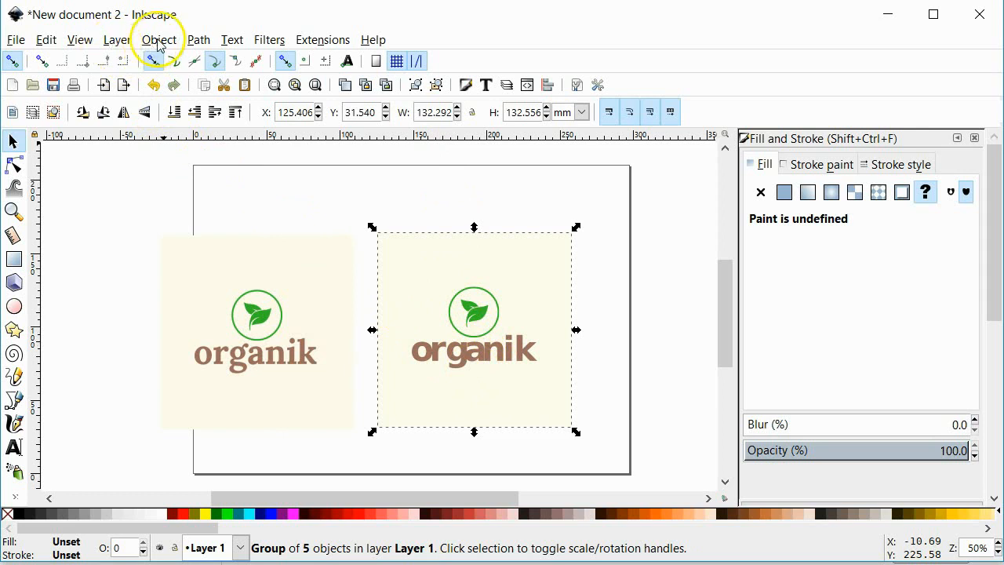
Ungroup the imported PDF logo and enter the group to reach its parts.
left_click(158, 40)
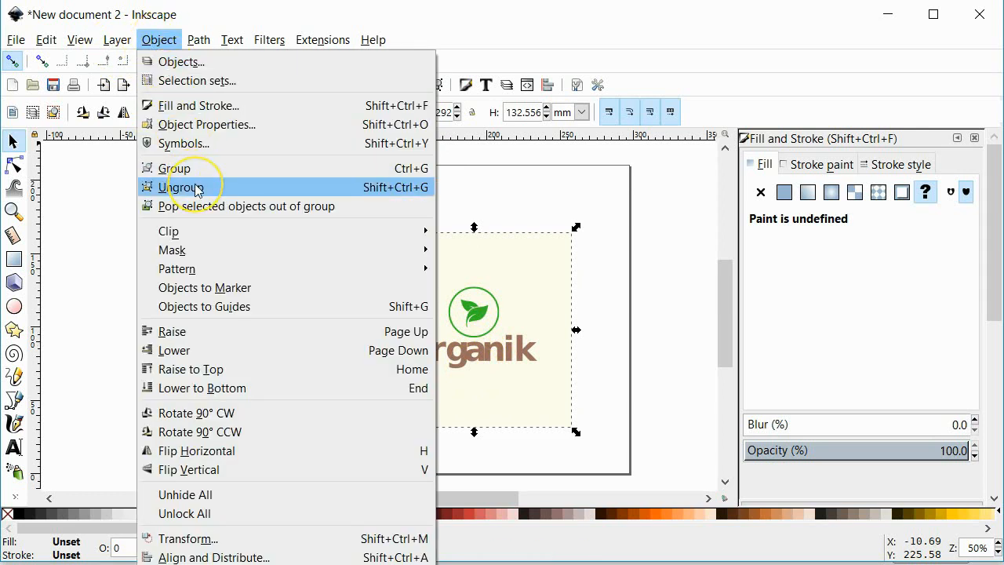
left_click(182, 187)
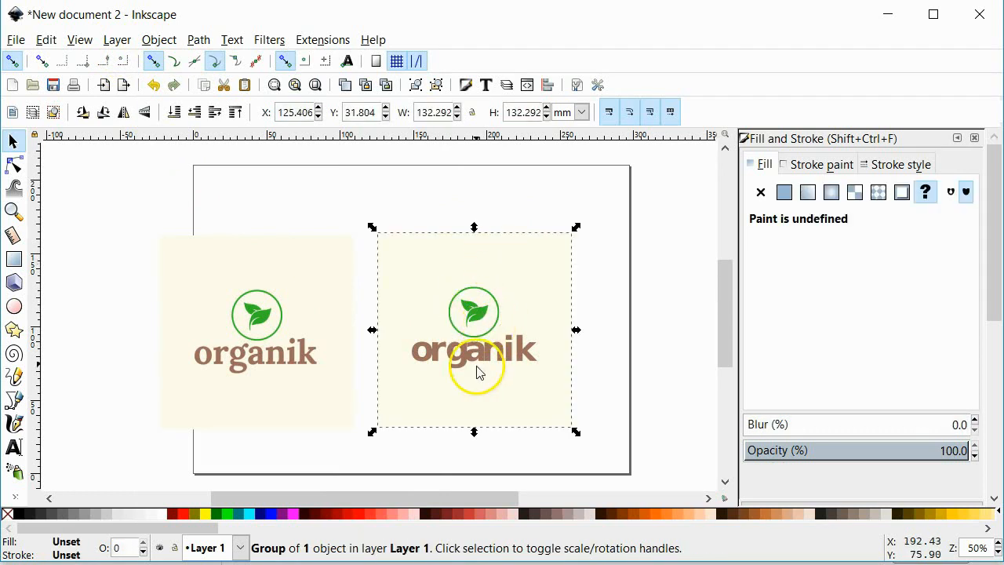
double_click(474, 314)
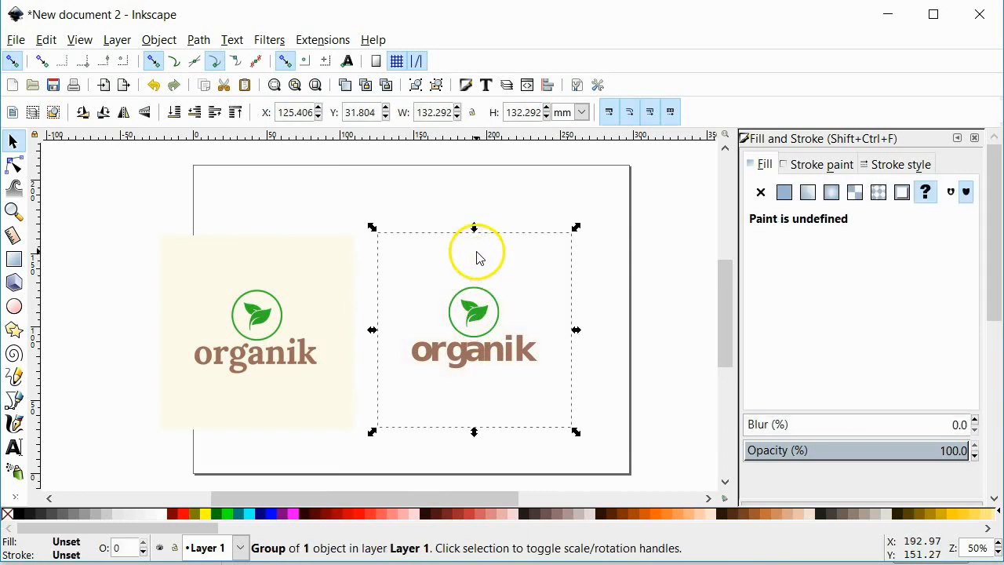
Draw a rectangle over the logo area and delete the background rectangle behind it.
left_click(478, 254)
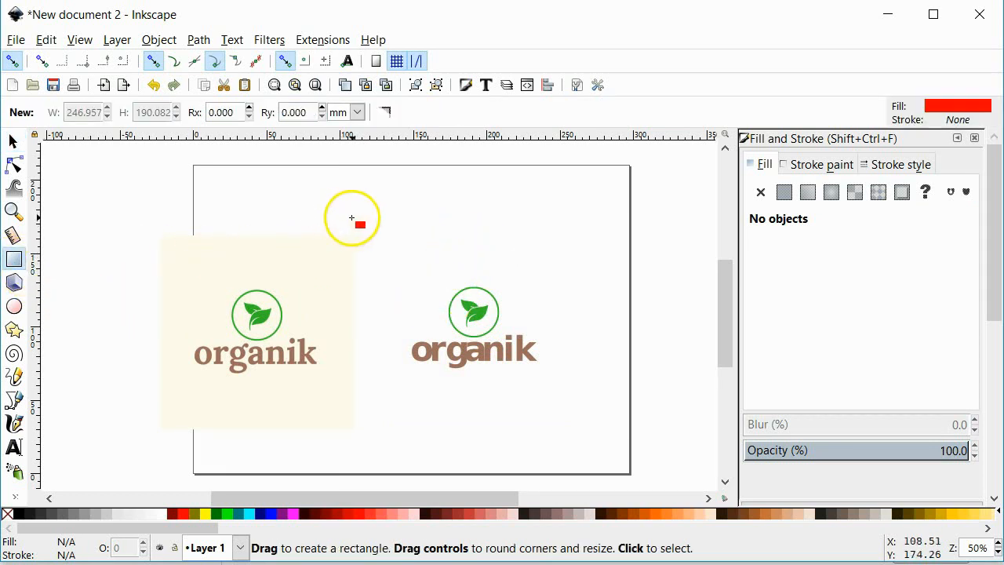
left_click_drag(352, 216, 502, 408)
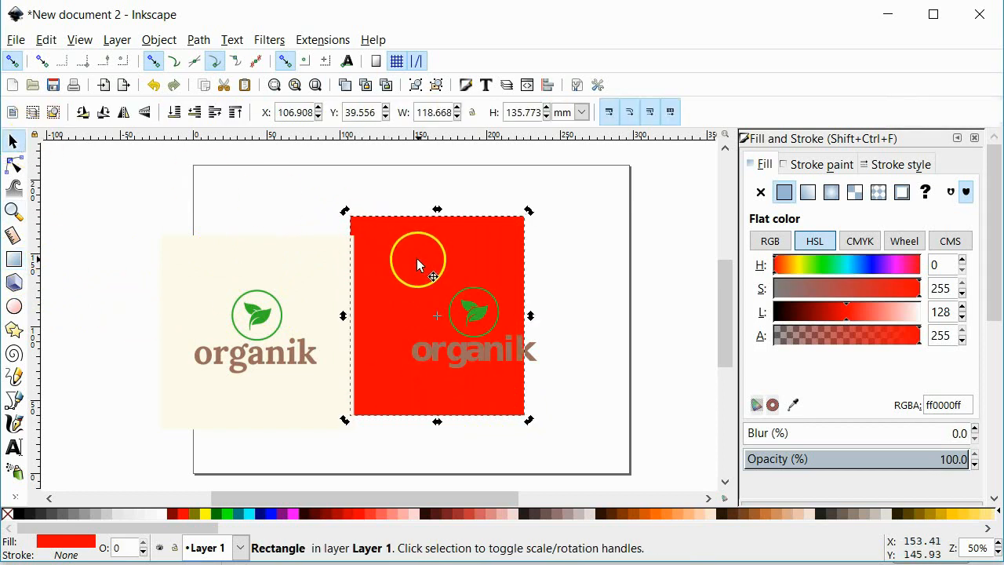
key("Delete")
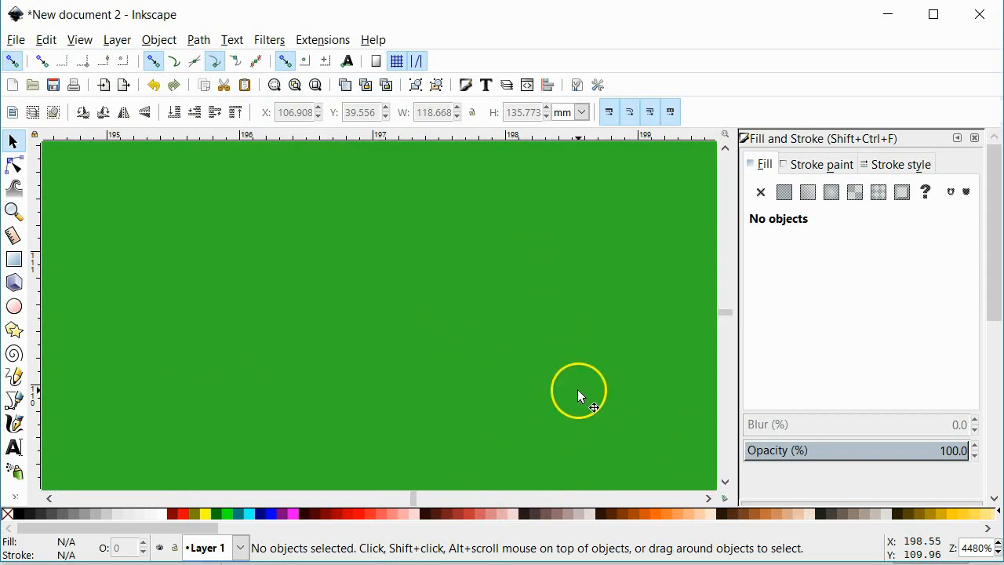
mouse_move(715, 385)
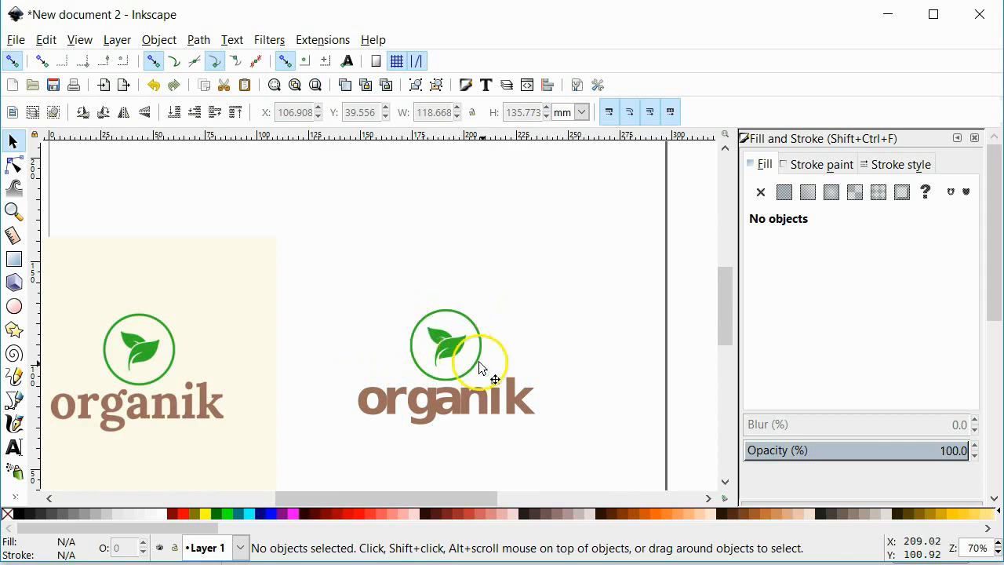
left_click_drag(483, 369, 499, 346)
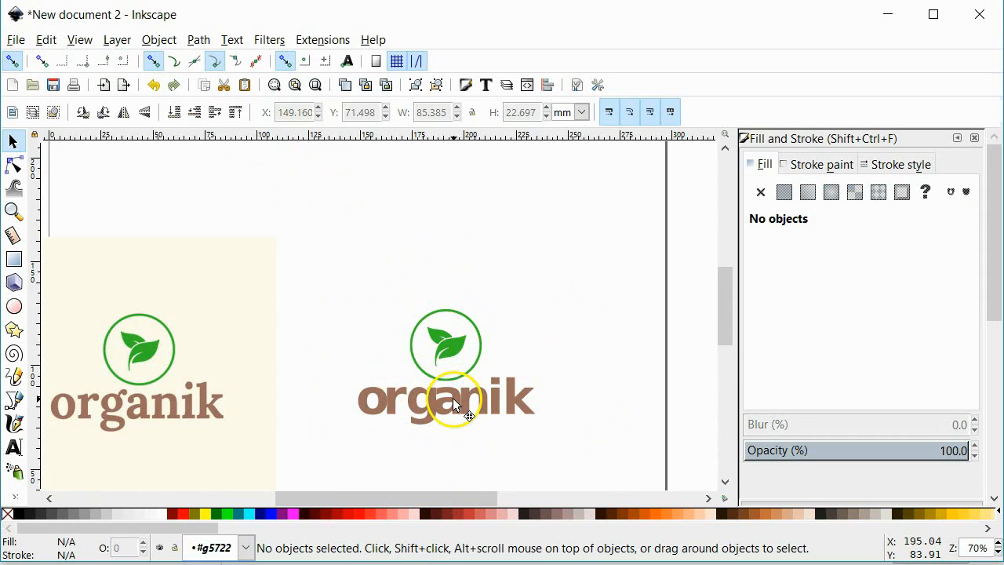
Edit the vector logo's wordmark, replacing the g with h so it reads 'orhanik'.
left_click(447, 402)
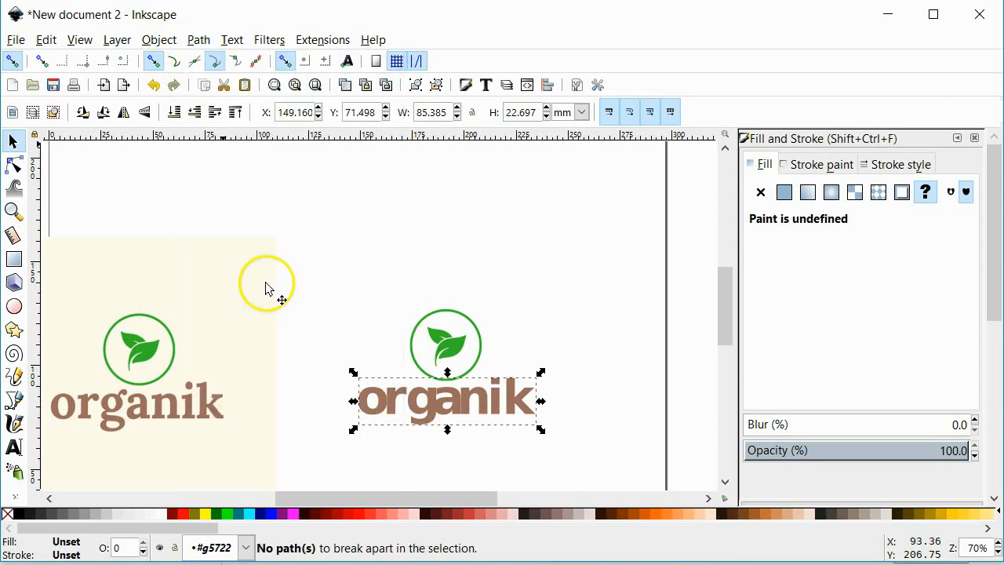
left_click(458, 408)
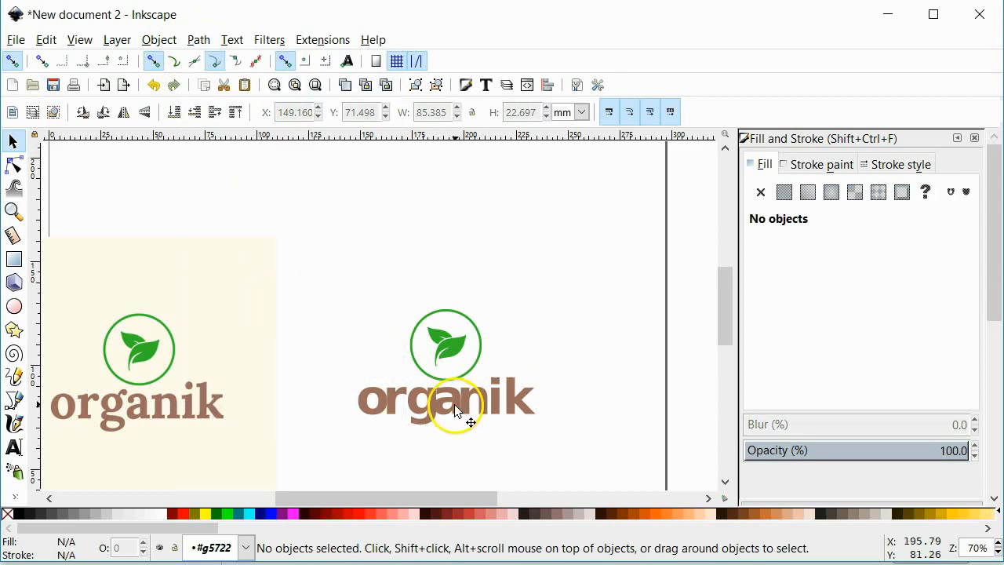
left_click(446, 402)
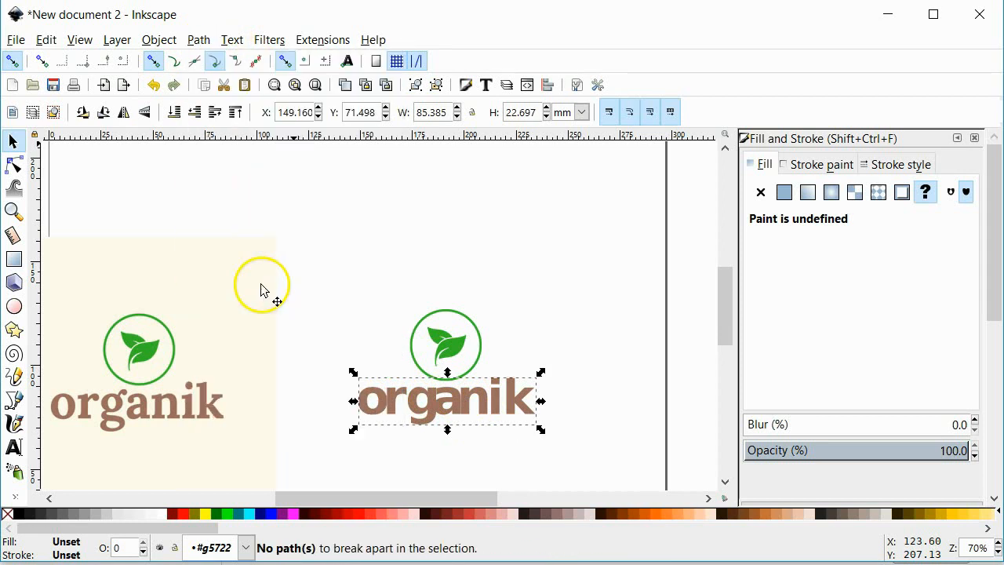
mouse_move(420, 414)
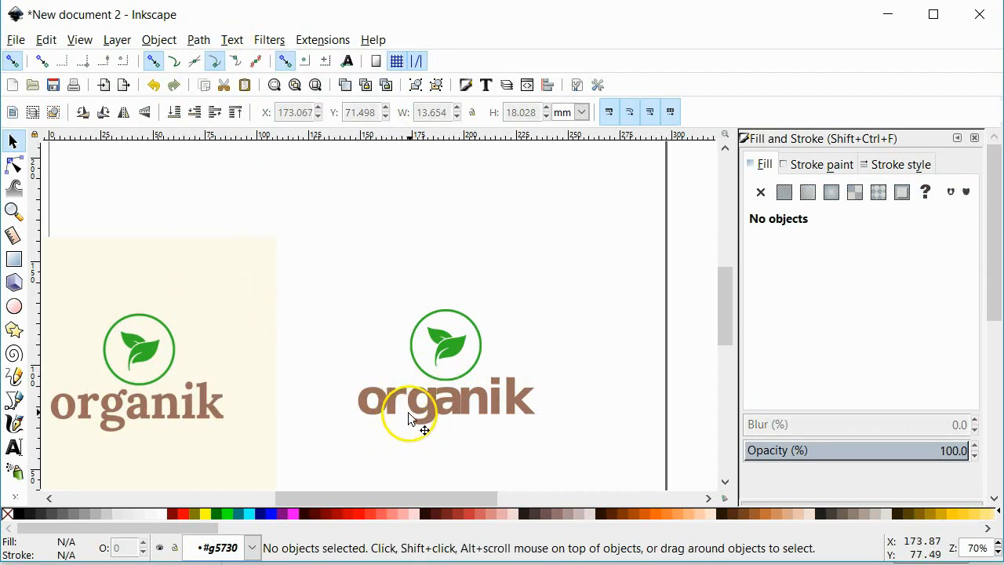
left_click(411, 411)
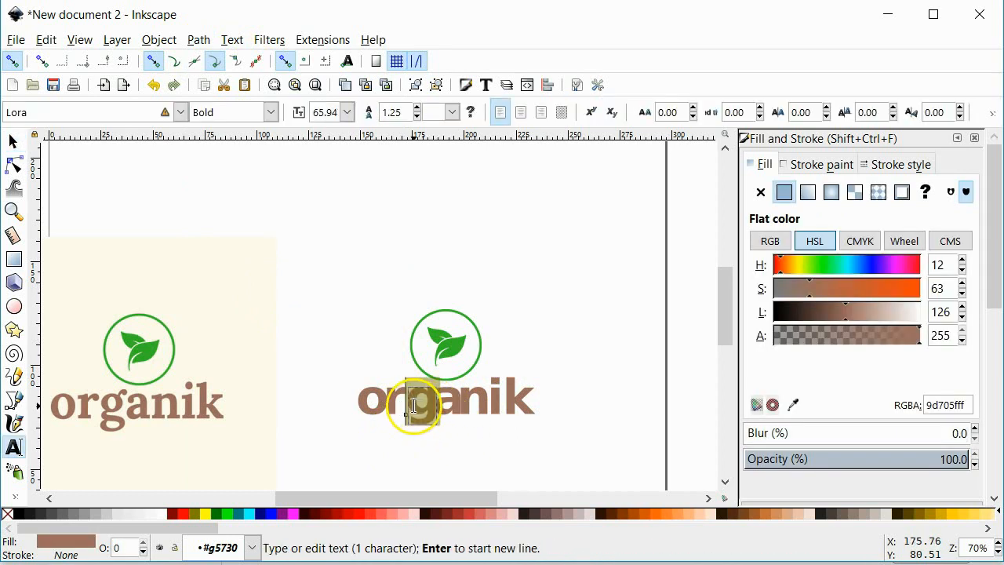
type("H")
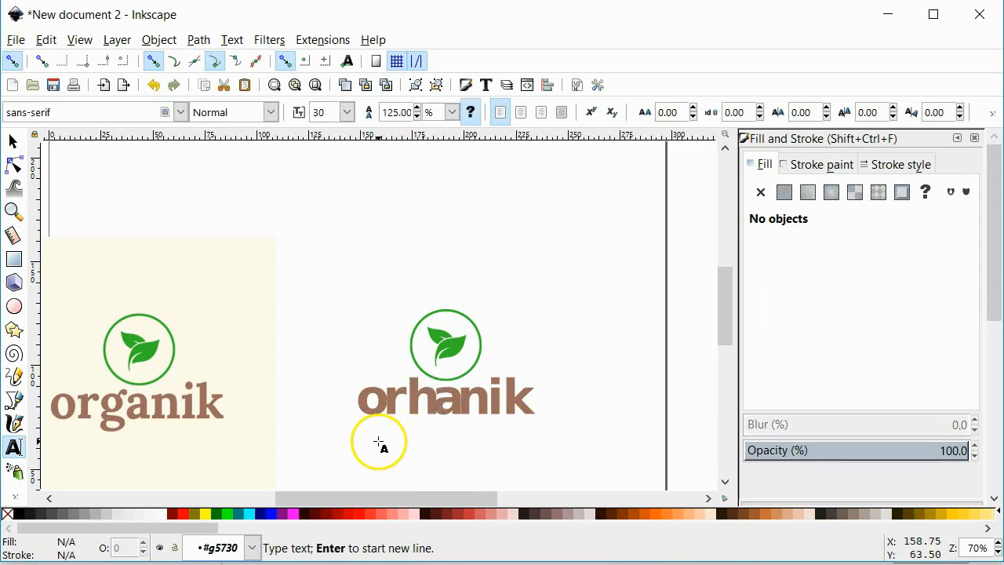
left_click(427, 389)
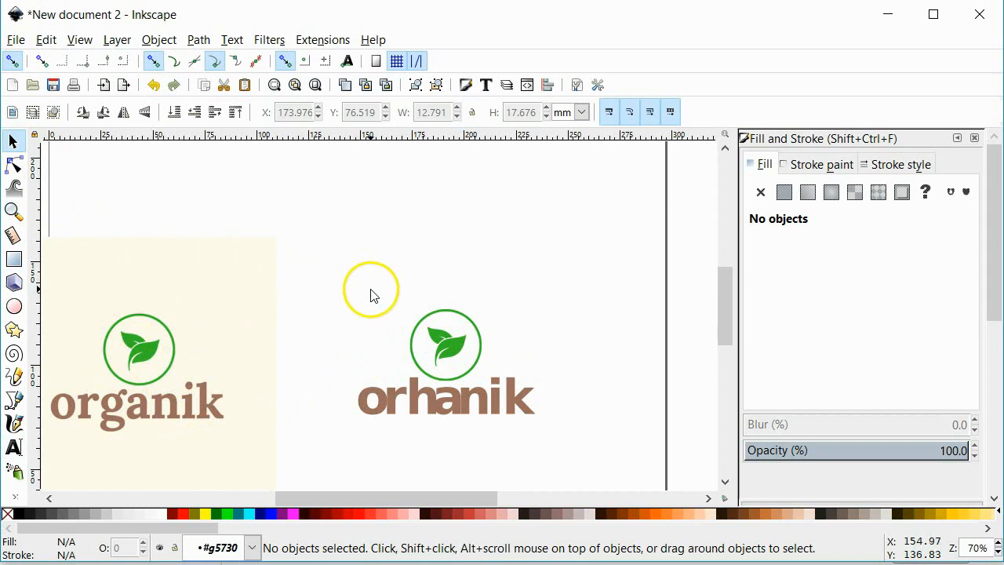
mouse_move(345, 312)
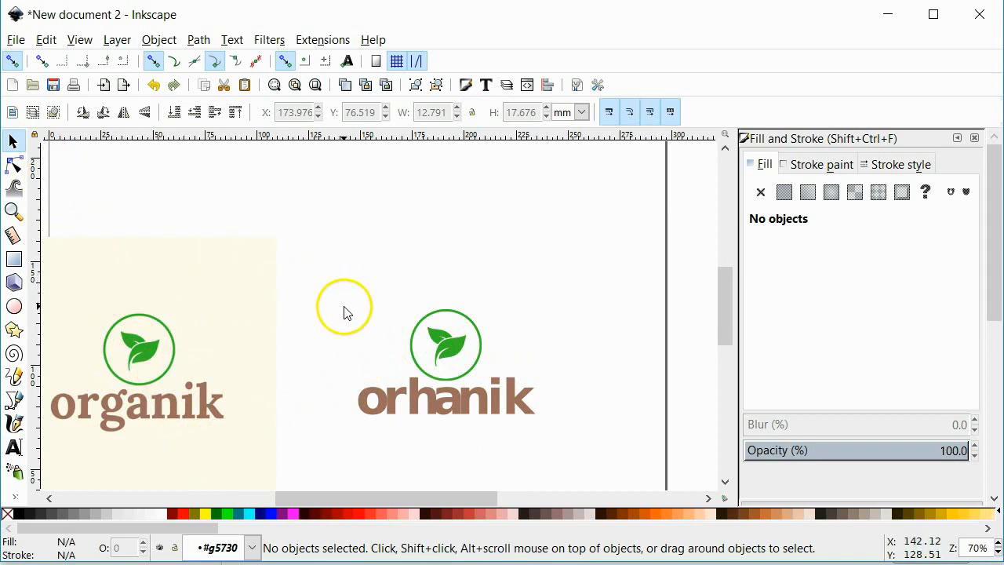
mouse_move(358, 317)
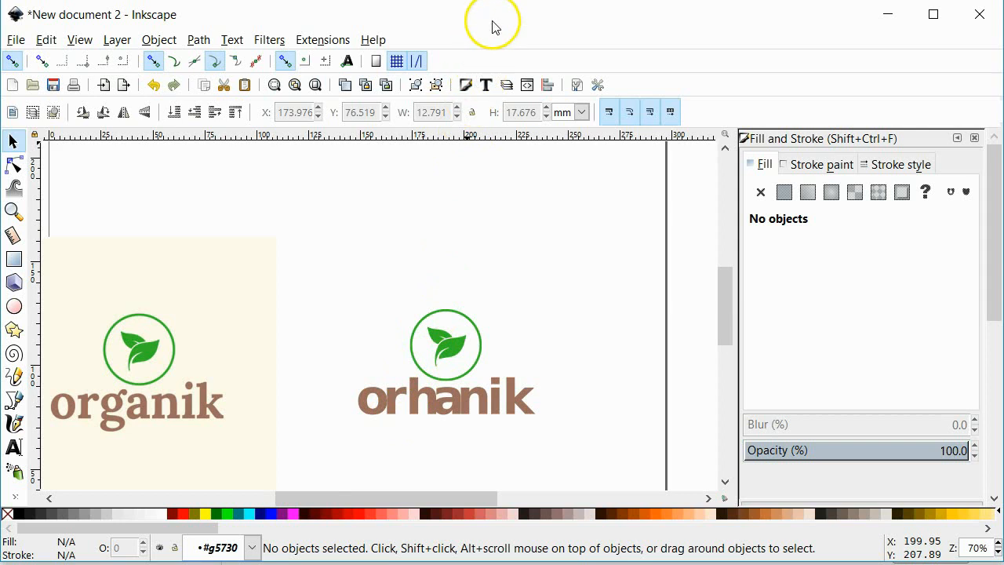
mouse_move(499, 325)
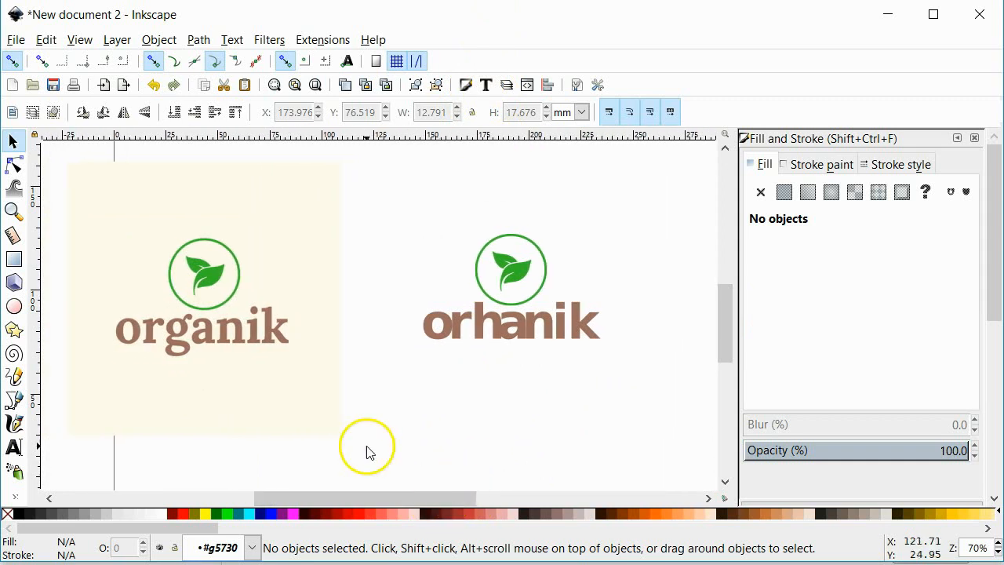
mouse_move(254, 418)
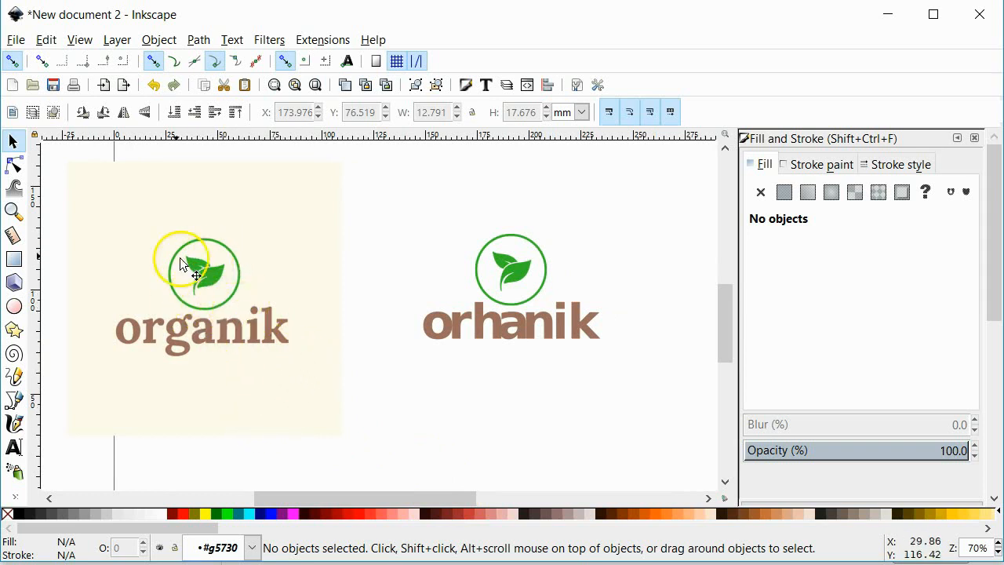
left_click_drag(185, 263, 223, 286)
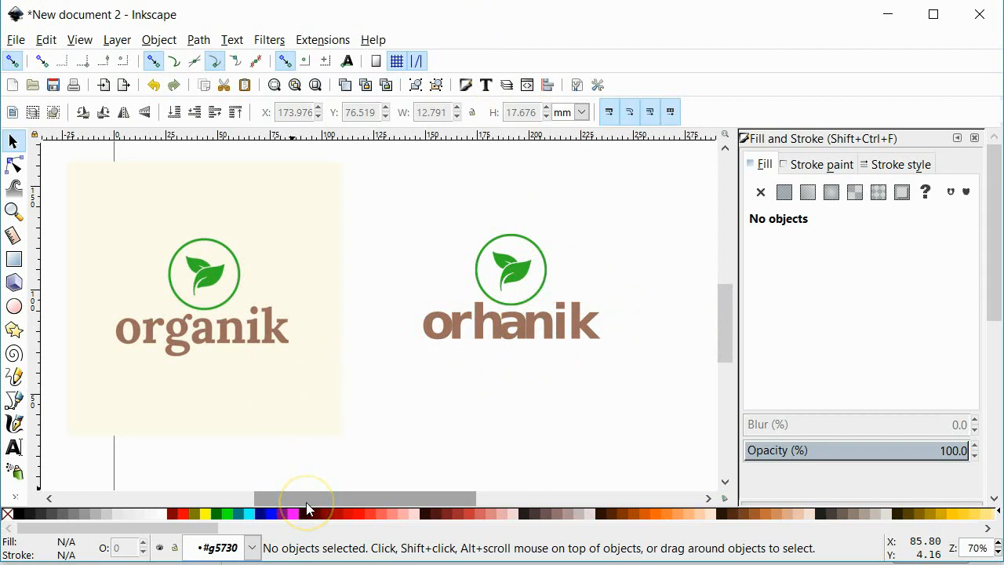
mouse_move(520, 382)
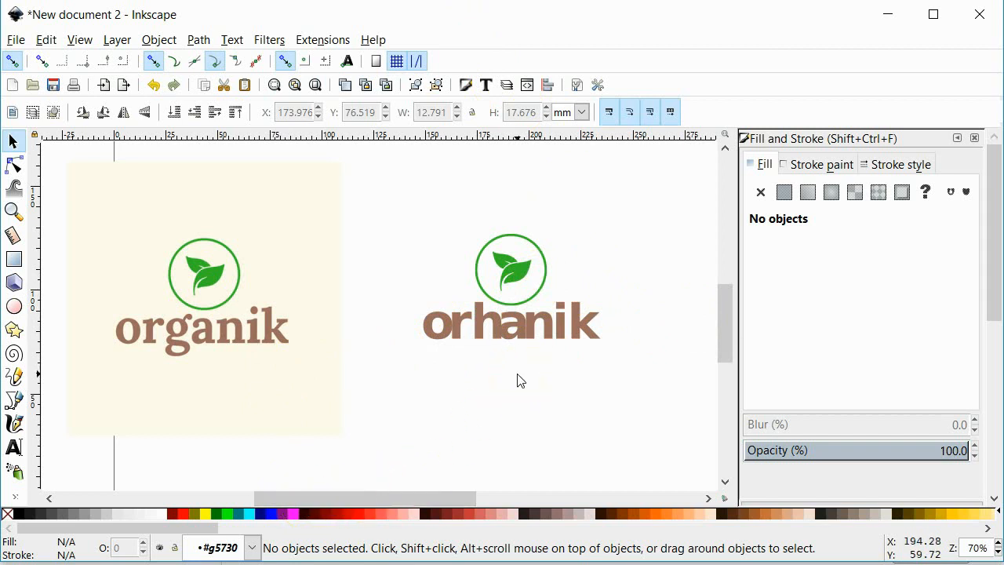
mouse_move(514, 386)
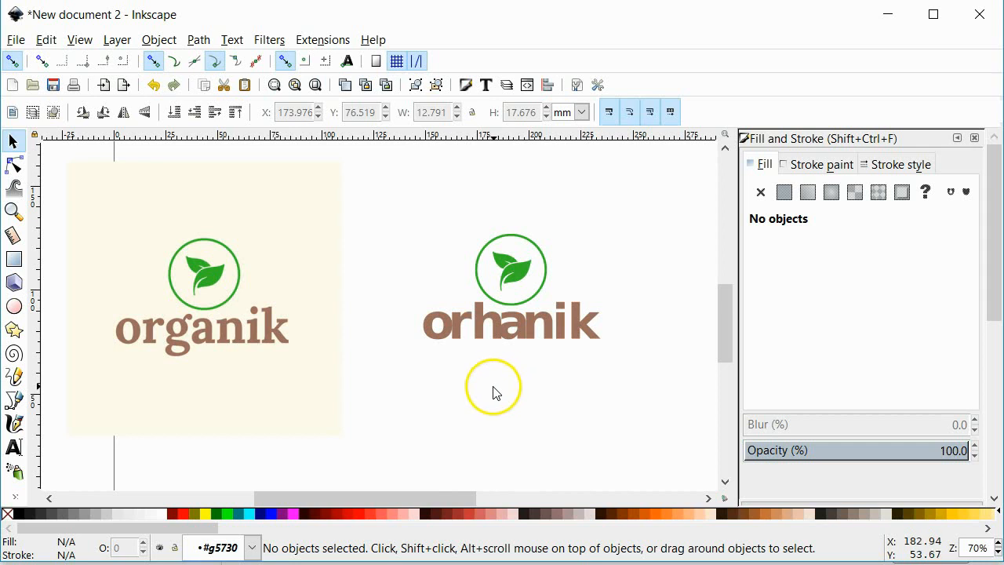
mouse_move(351, 414)
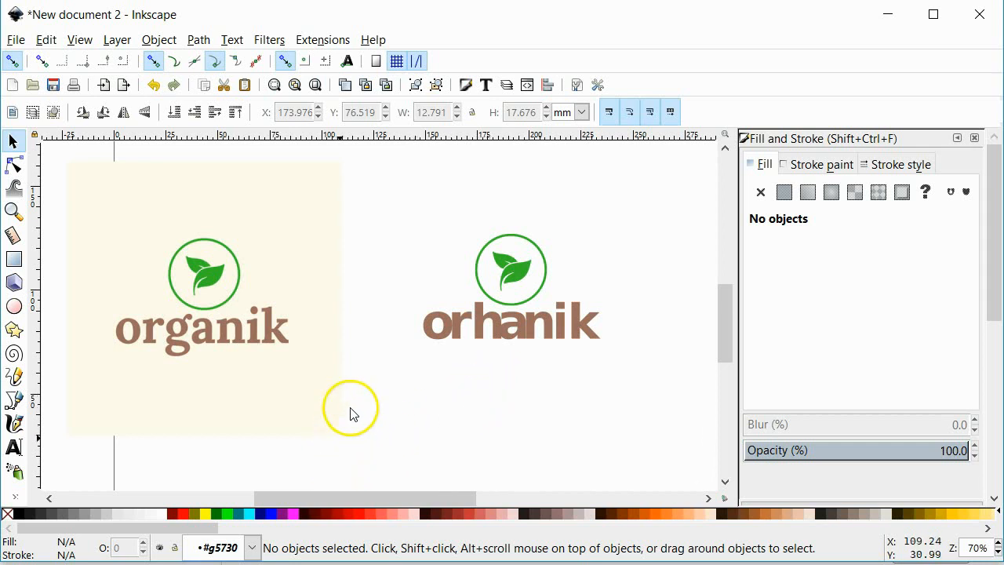
mouse_move(274, 329)
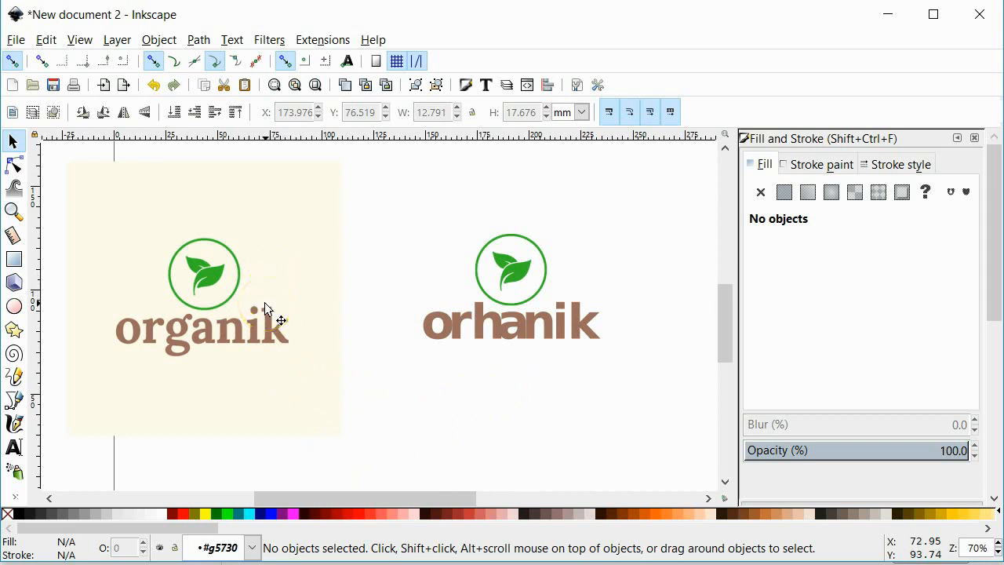
mouse_move(267, 361)
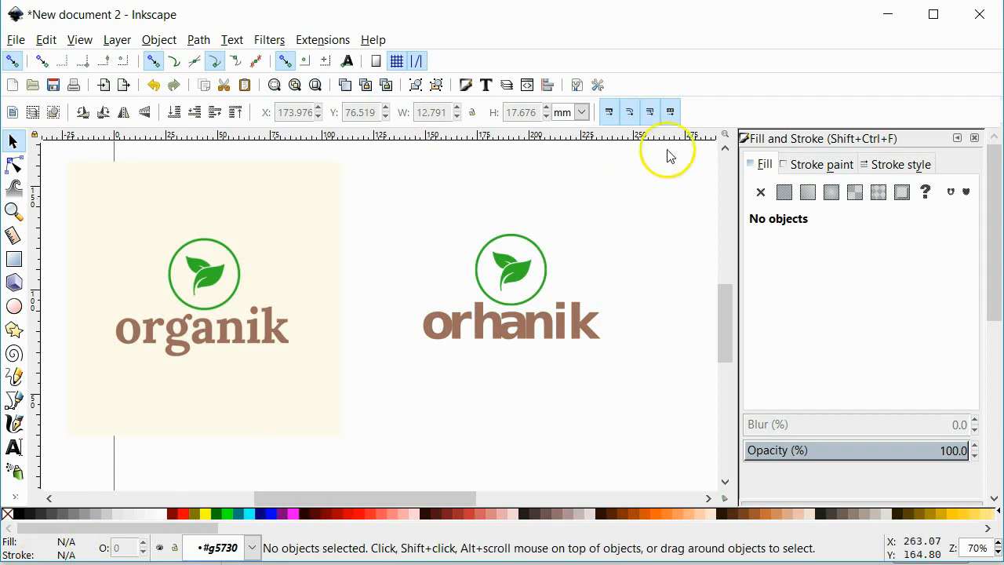
mouse_move(882, 87)
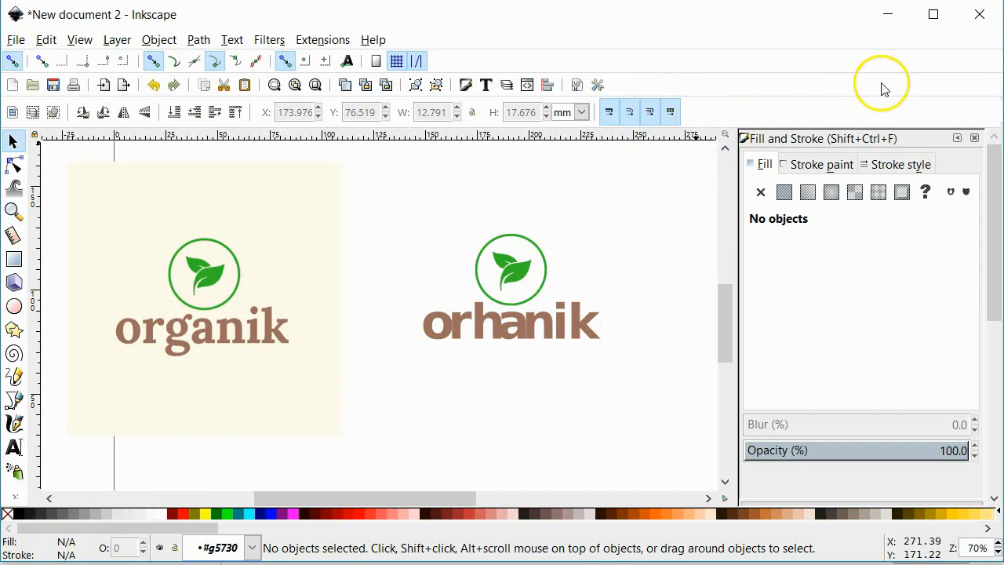
mouse_move(744, 132)
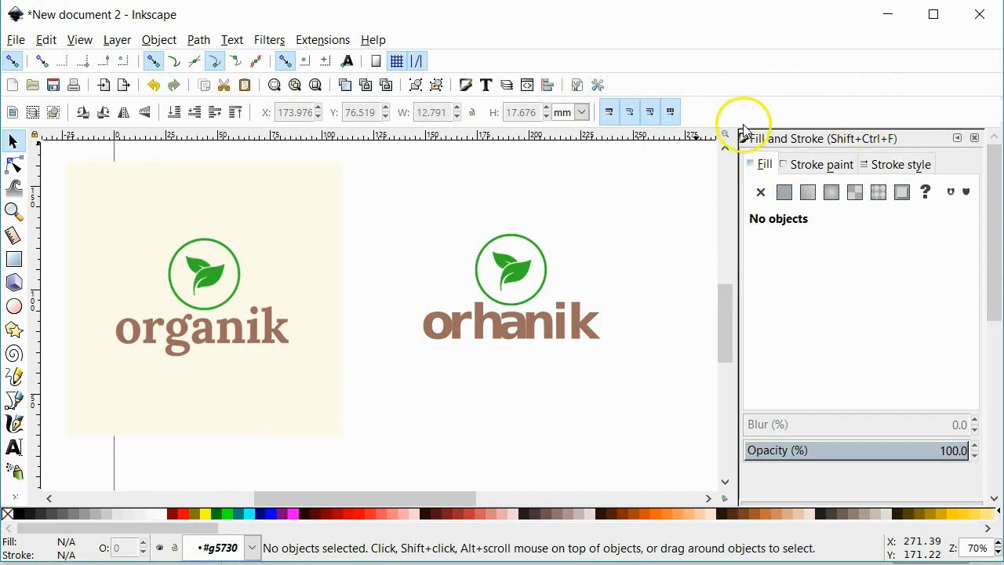
mouse_move(703, 149)
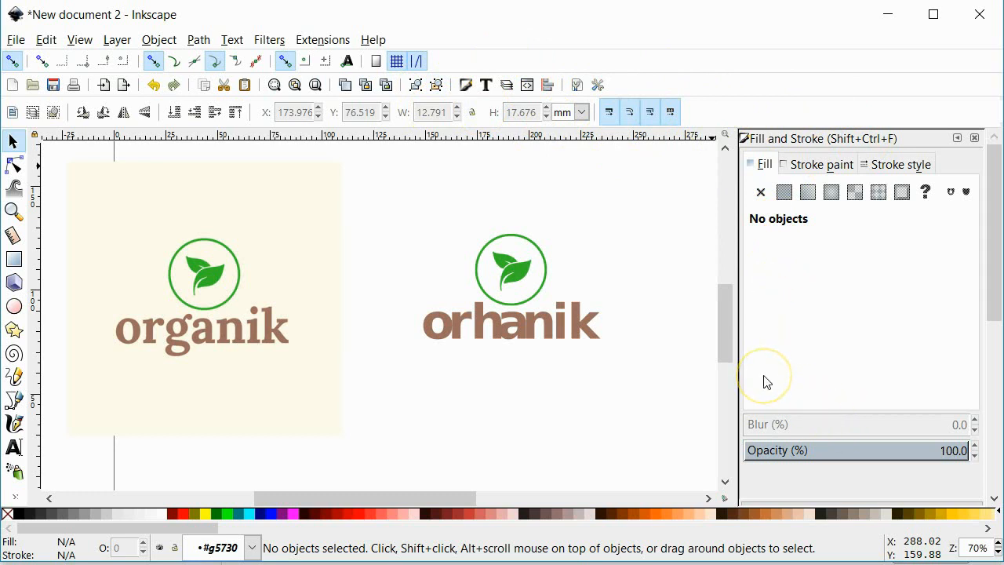
mouse_move(765, 383)
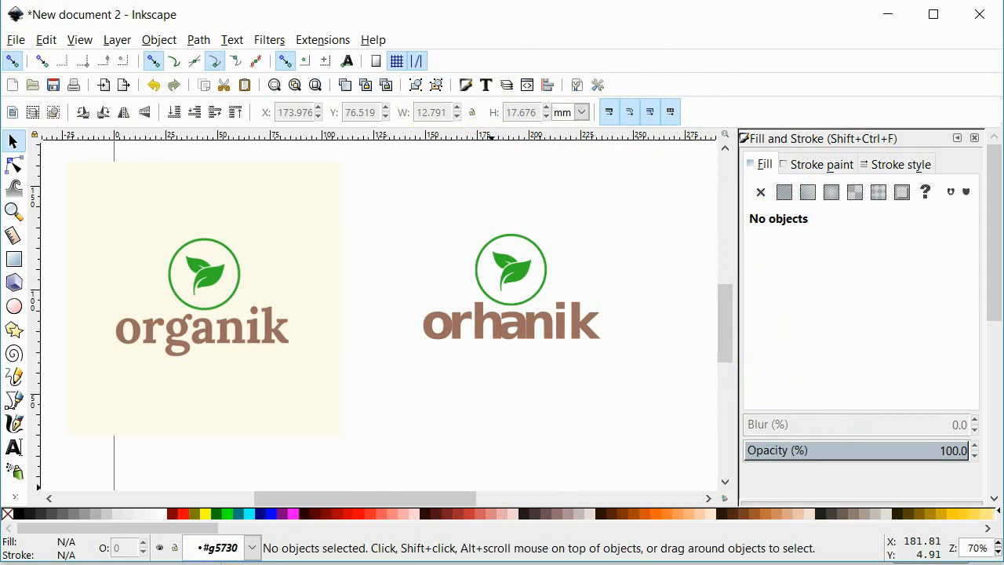